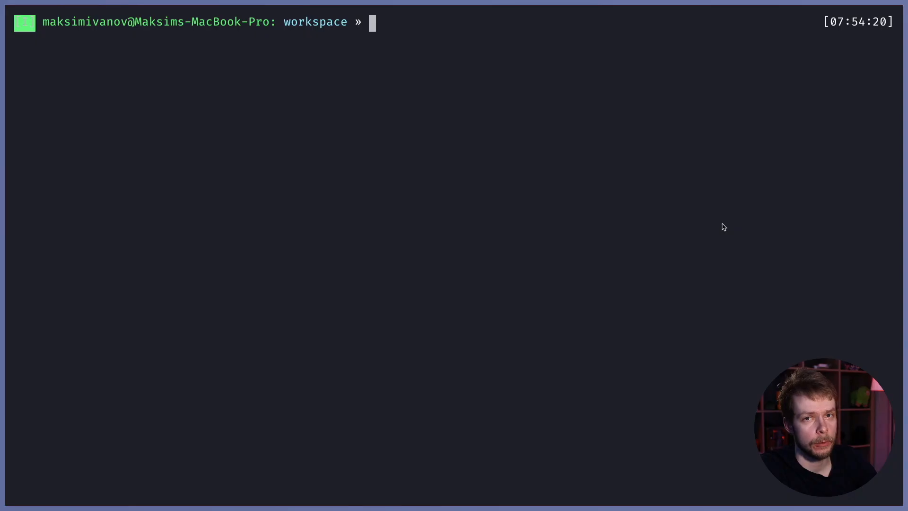
# Step: Generate a new React app named firebase-file-upload with npx create-react-app
pyautogui.write('npx create-react-app .')
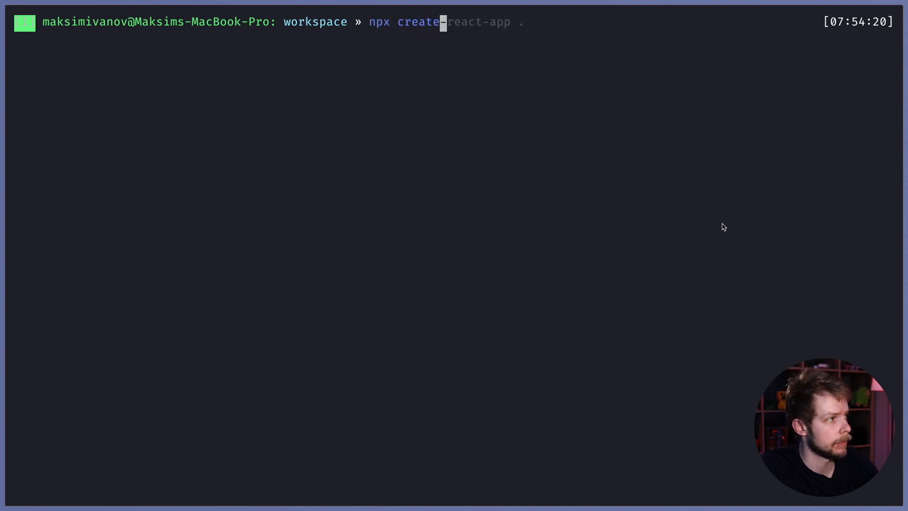
pyautogui.write('firebase-server-auth')
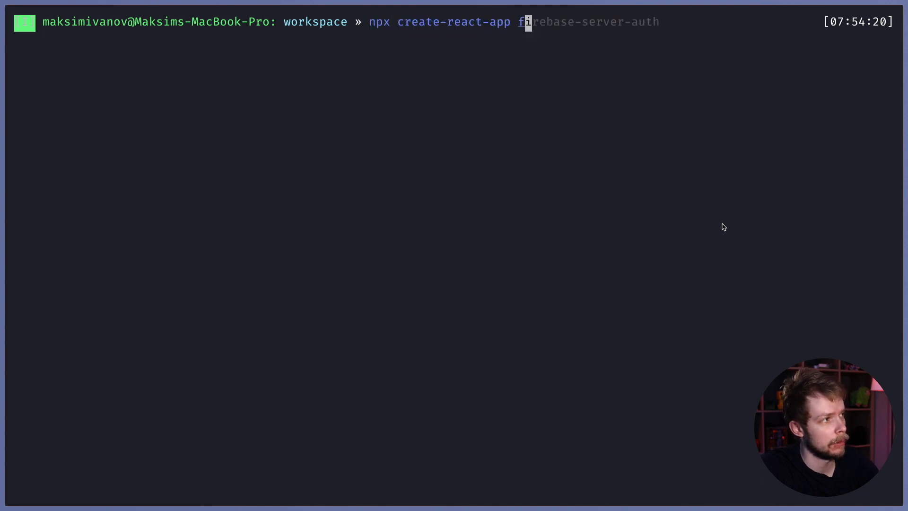
pyautogui.write('firebase-fil')
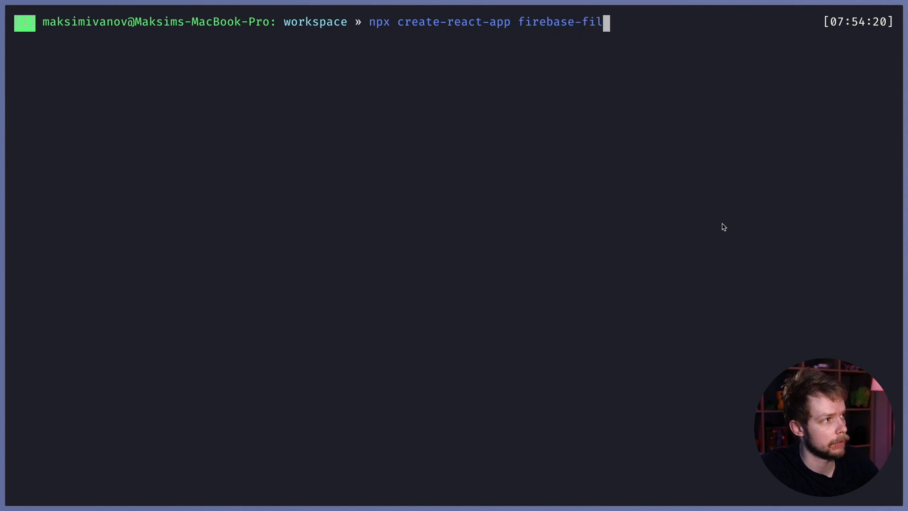
pyautogui.press('Return')
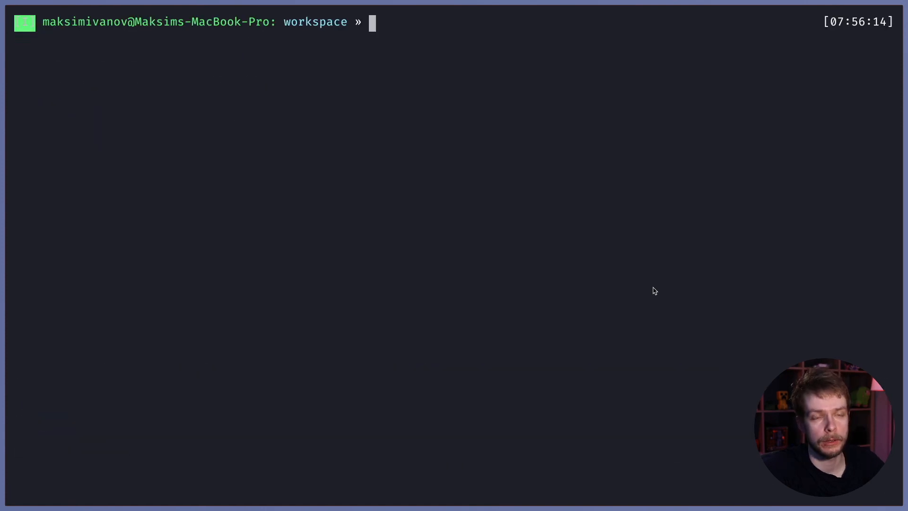
# Step: Run firebase init with Storage, creating a new project with id frb-fls-example
pyautogui.write('firebase init')
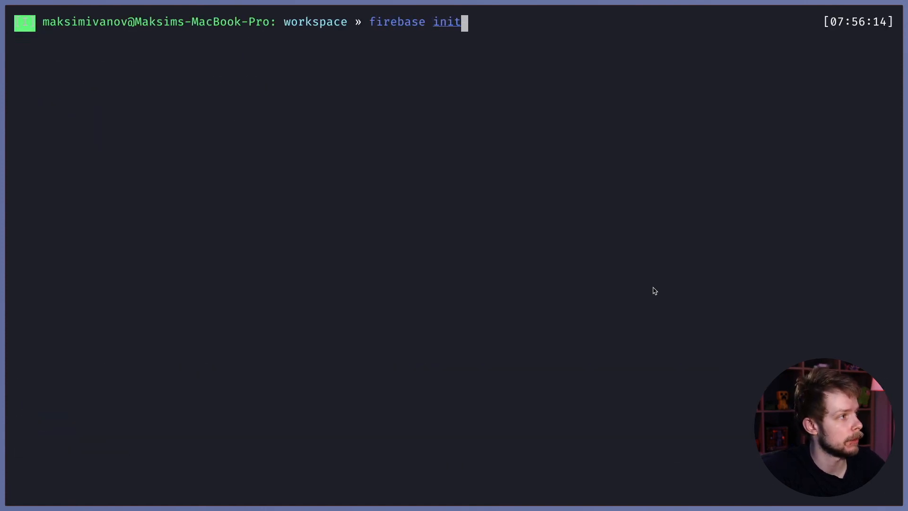
pyautogui.moveTo(429, 26)
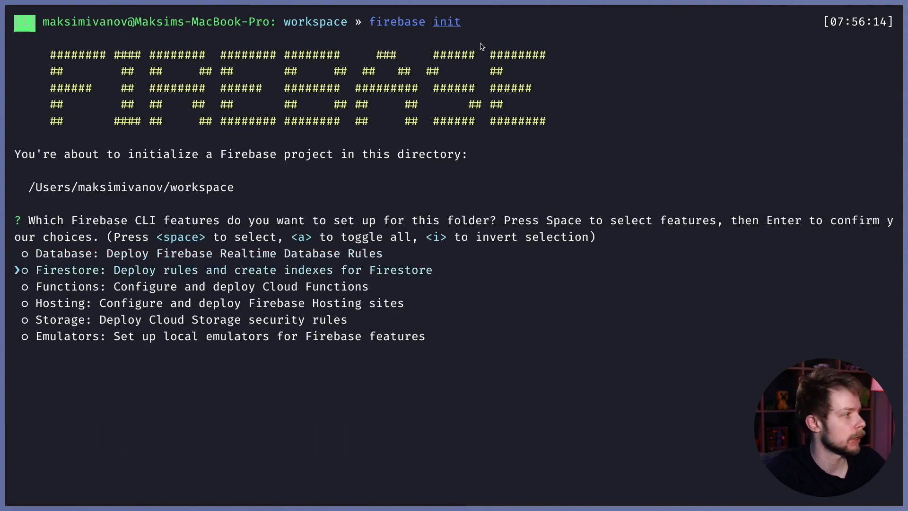
pyautogui.press('down')
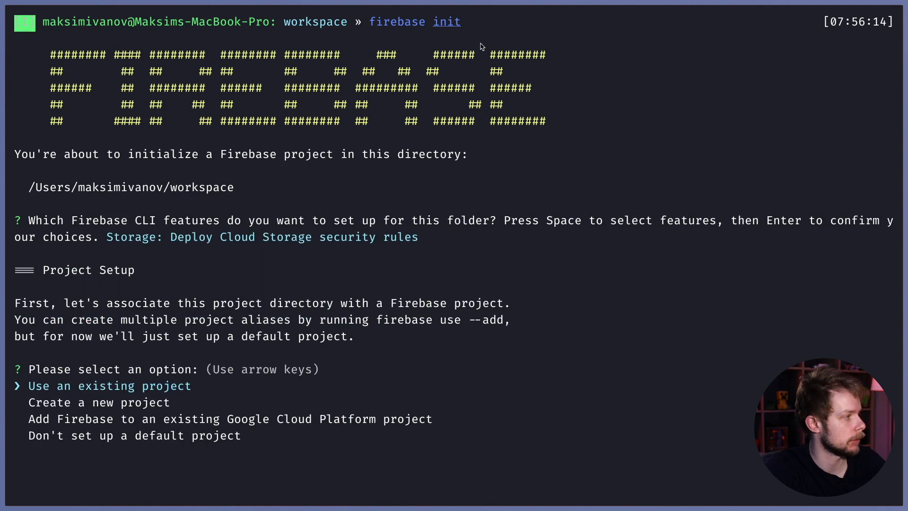
pyautogui.press('Down')
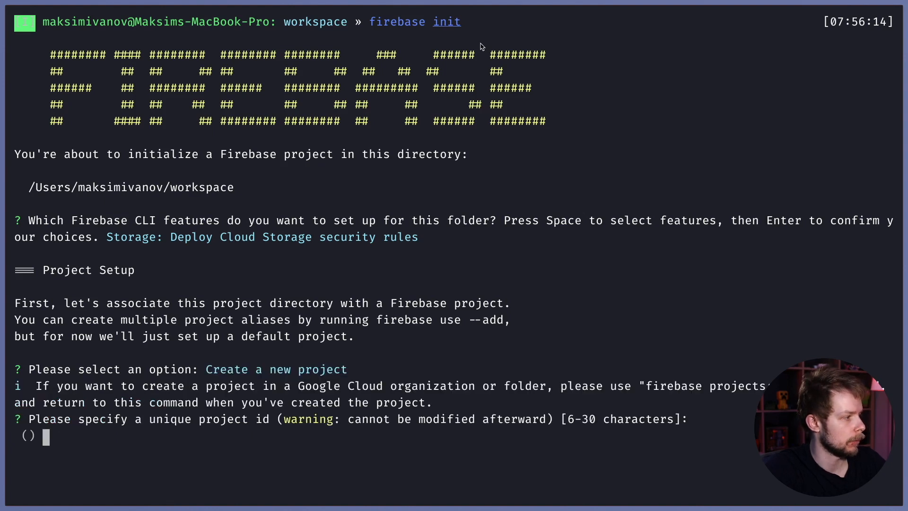
pyautogui.write('frb')
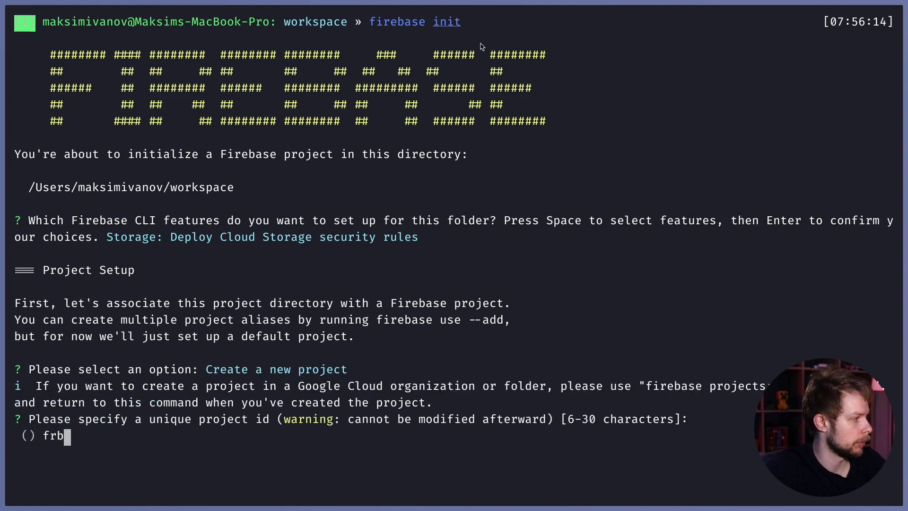
pyautogui.write('-fls')
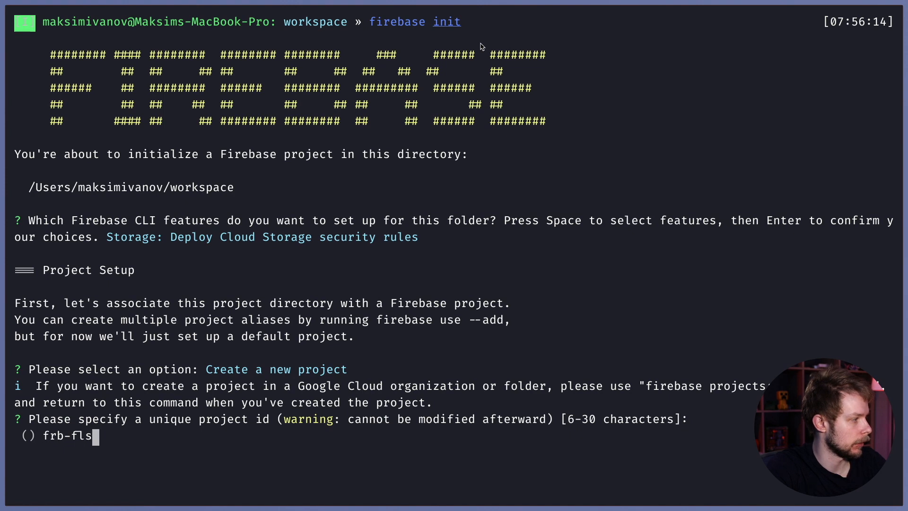
pyautogui.write('-example')
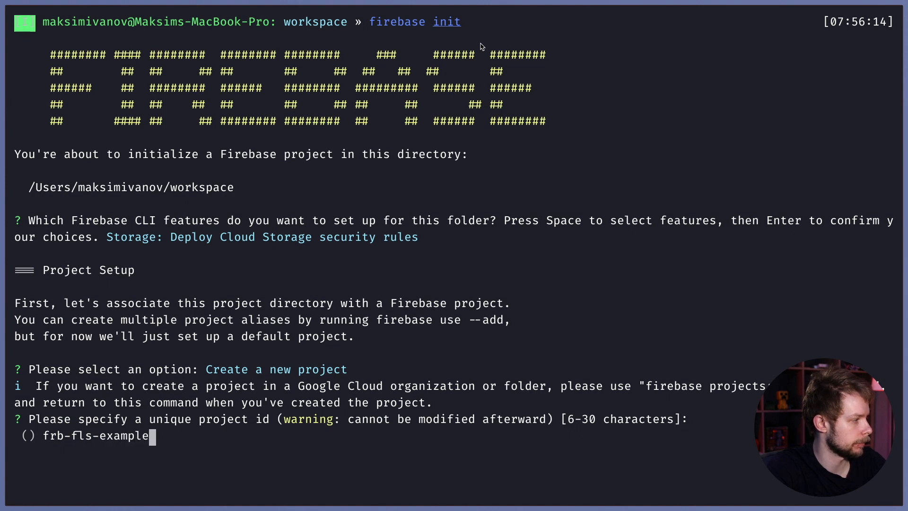
pyautogui.press('Return')
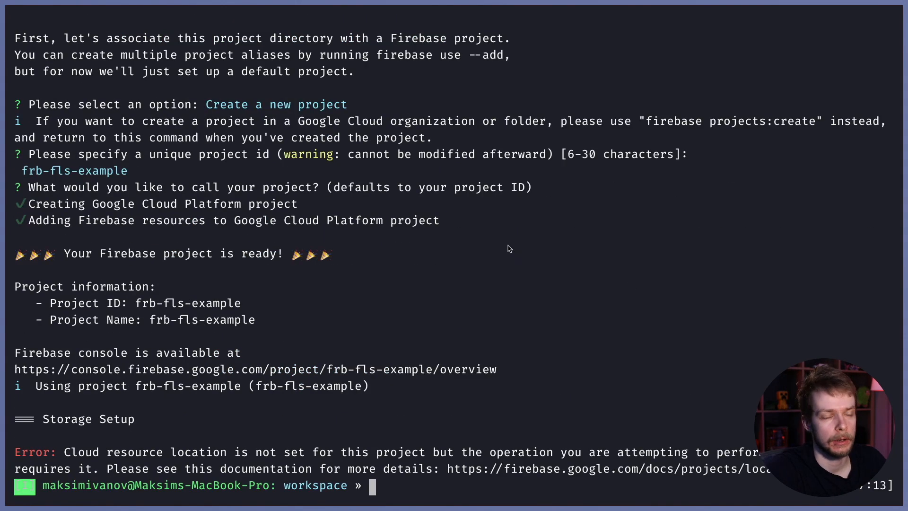
pyautogui.moveTo(154, 456)
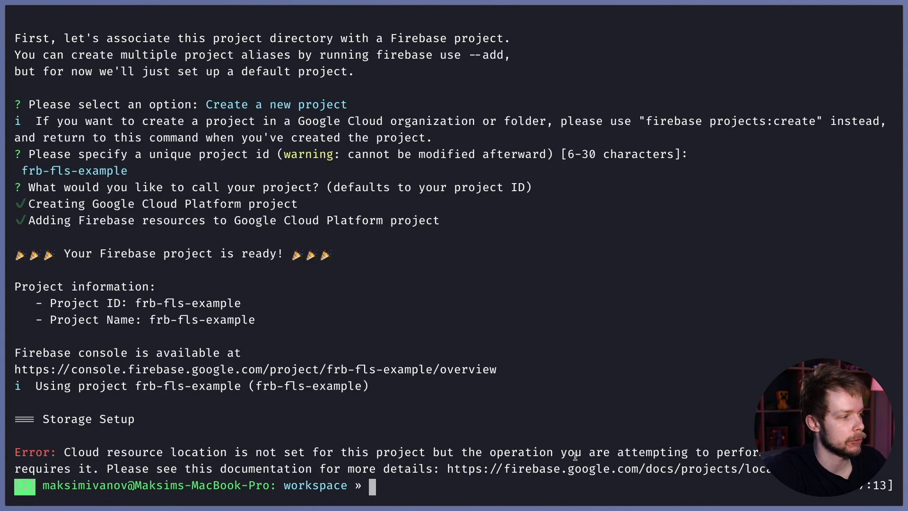
pyautogui.moveTo(637, 365)
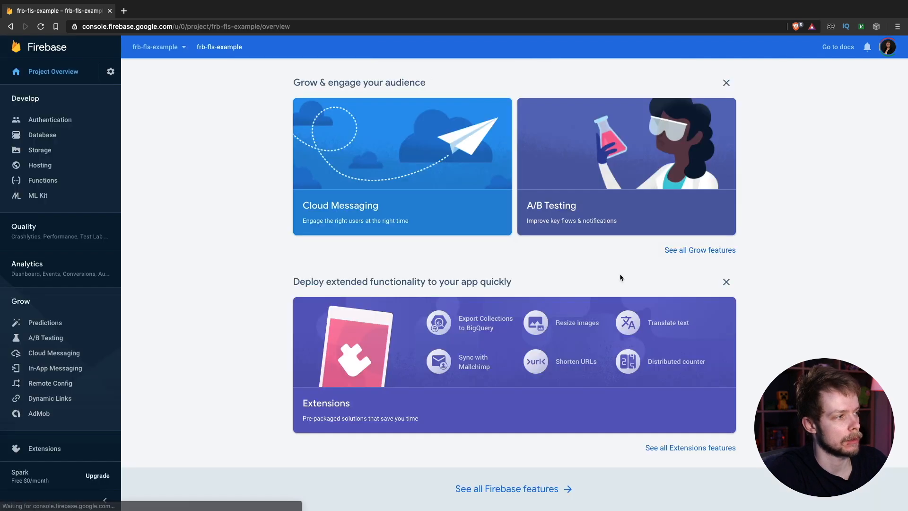
# Step: Set up Cloud Storage with default rules and the eur3 (europe-west) location
pyautogui.click(38, 150)
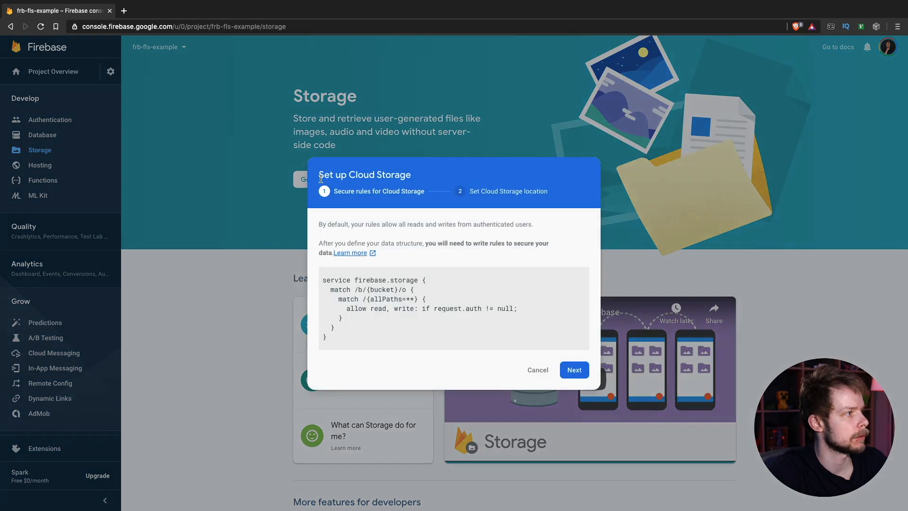
pyautogui.click(573, 369)
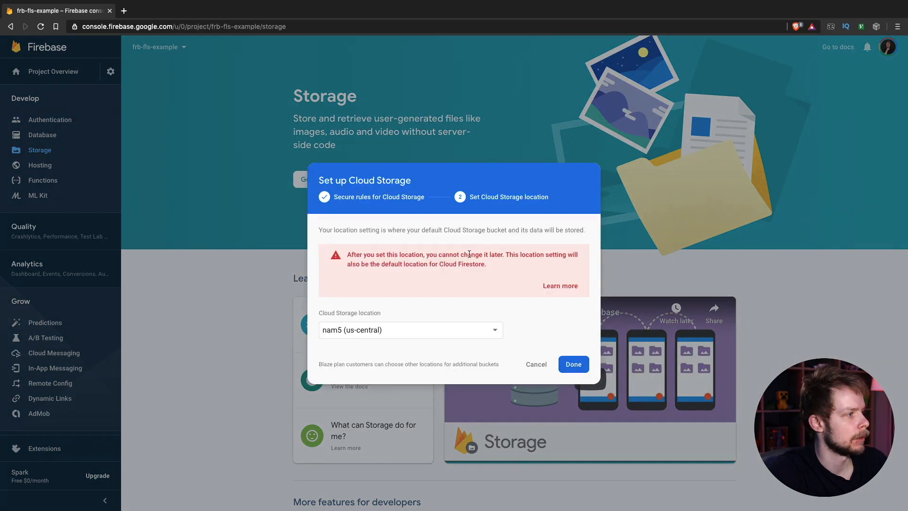
pyautogui.moveTo(544, 186)
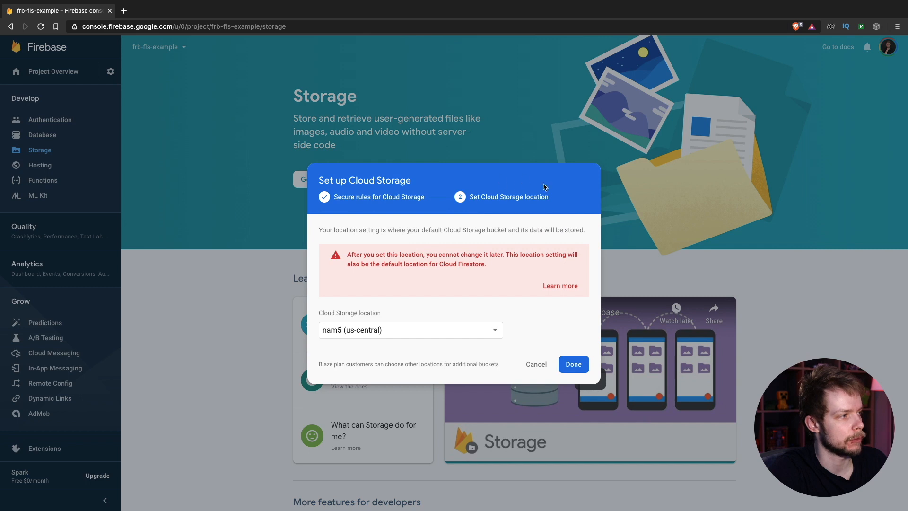
pyautogui.click(410, 330)
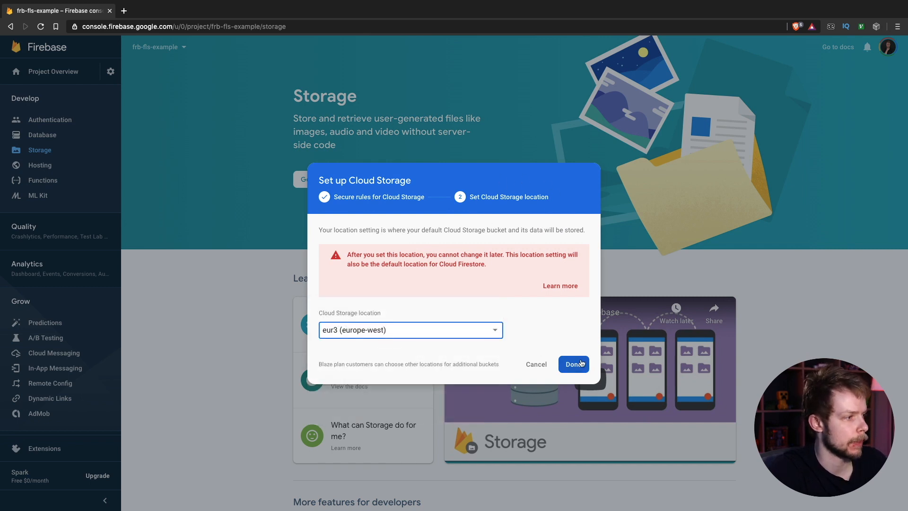
pyautogui.click(572, 363)
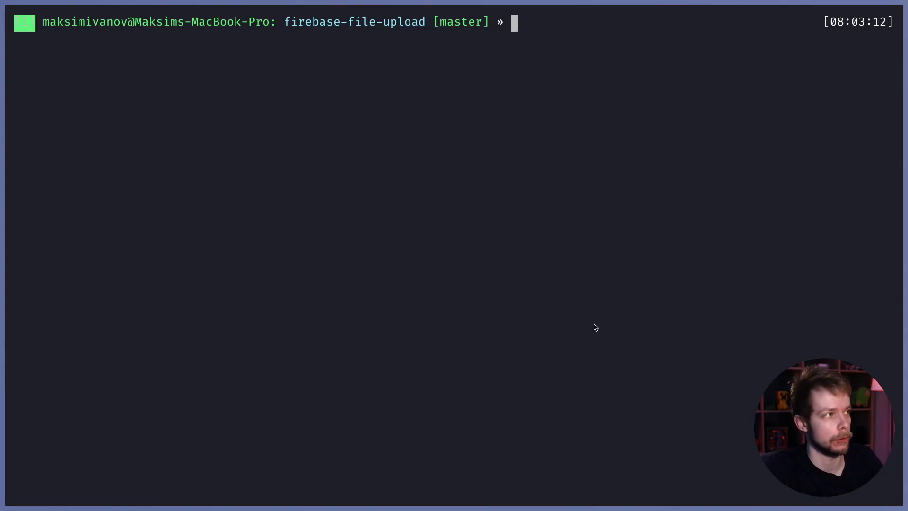
# Step: Rerun firebase init with Storage, using existing project frb-fls-example
pyautogui.write('firebase')
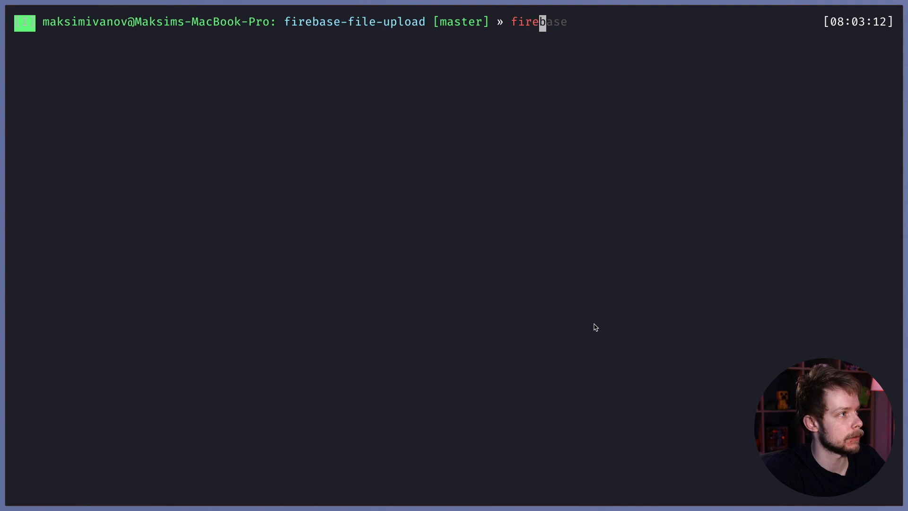
pyautogui.write('init')
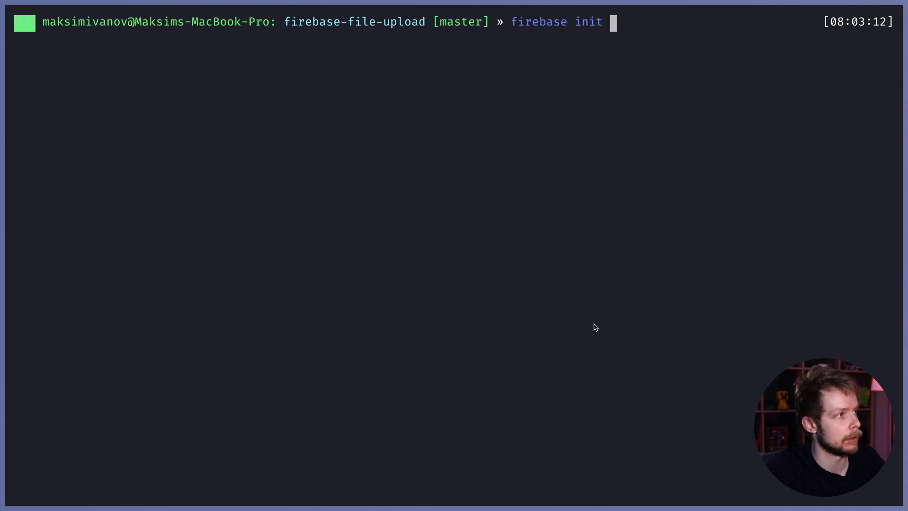
pyautogui.press('Return')
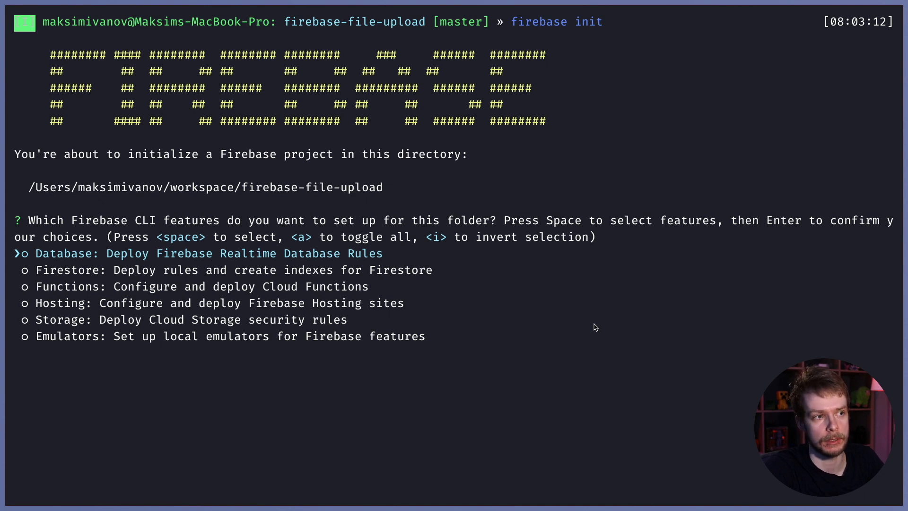
pyautogui.press('down')
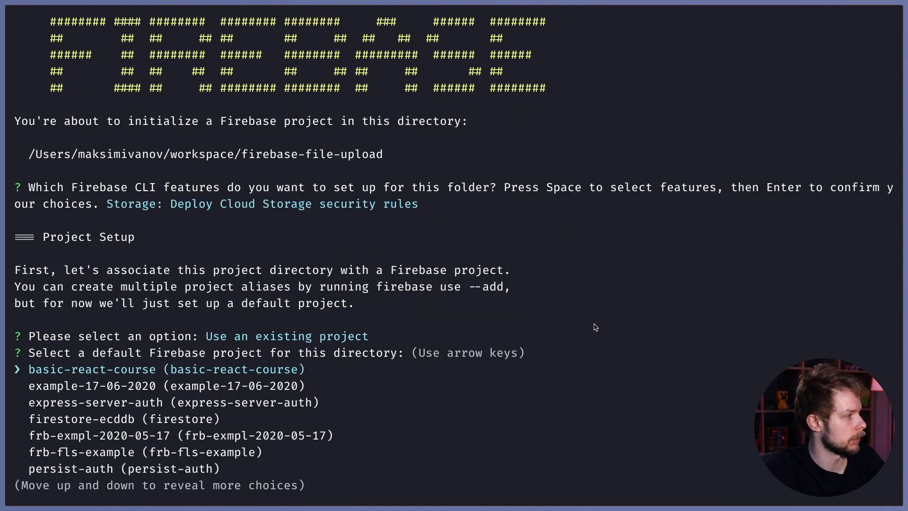
pyautogui.press('down')
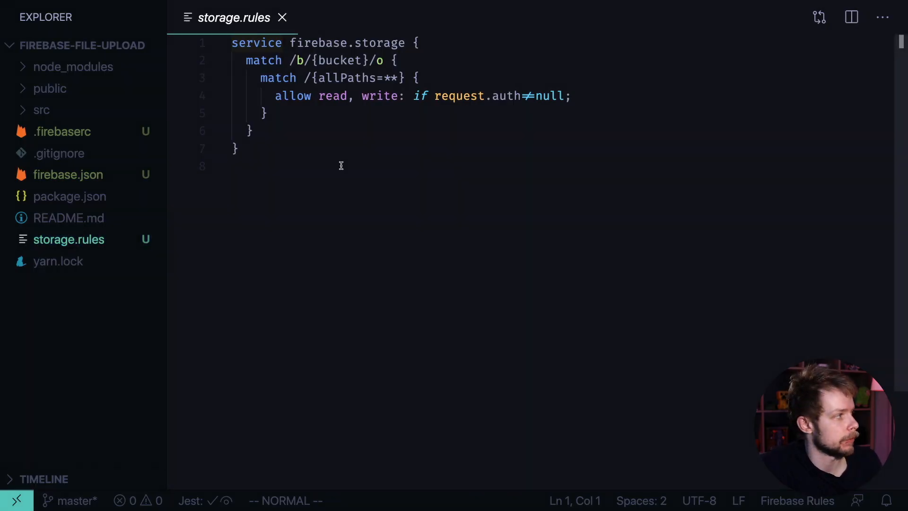
# Step: Review the generated firebase.json and storage.rules files
pyautogui.click(68, 174)
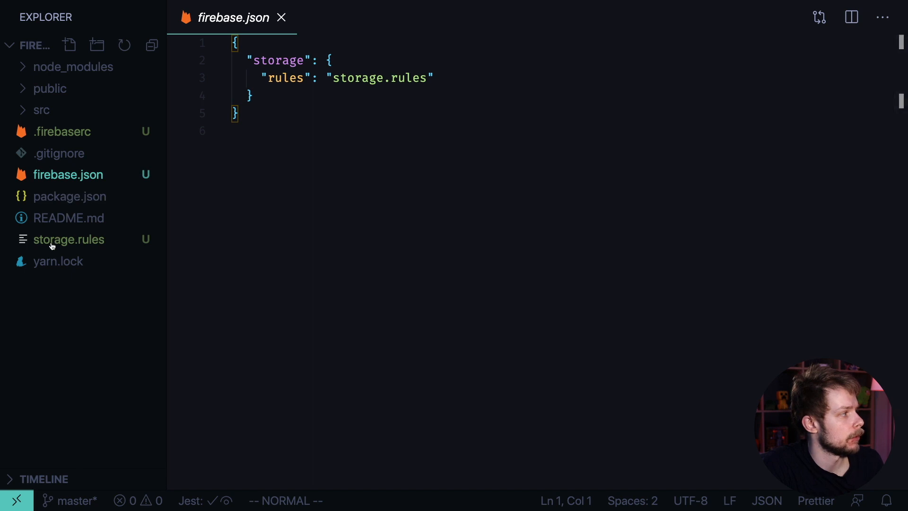
pyautogui.click(69, 239)
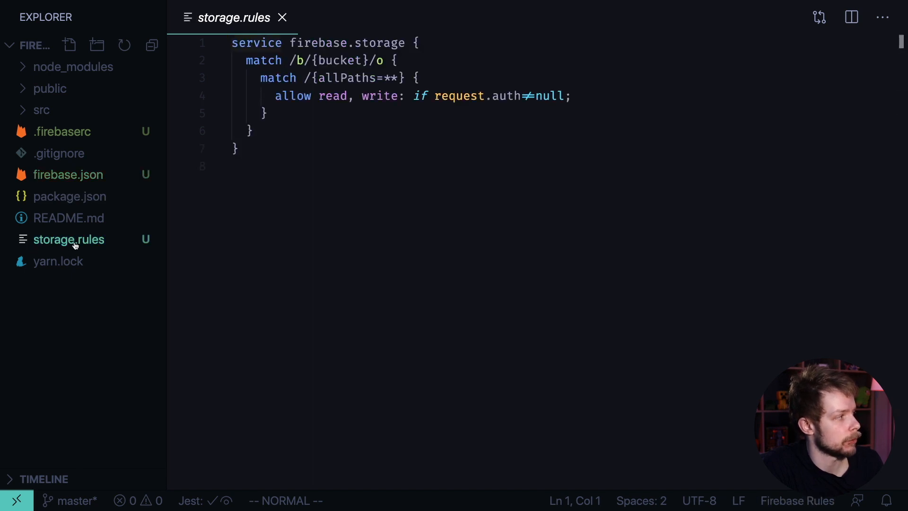
pyautogui.moveTo(443, 105)
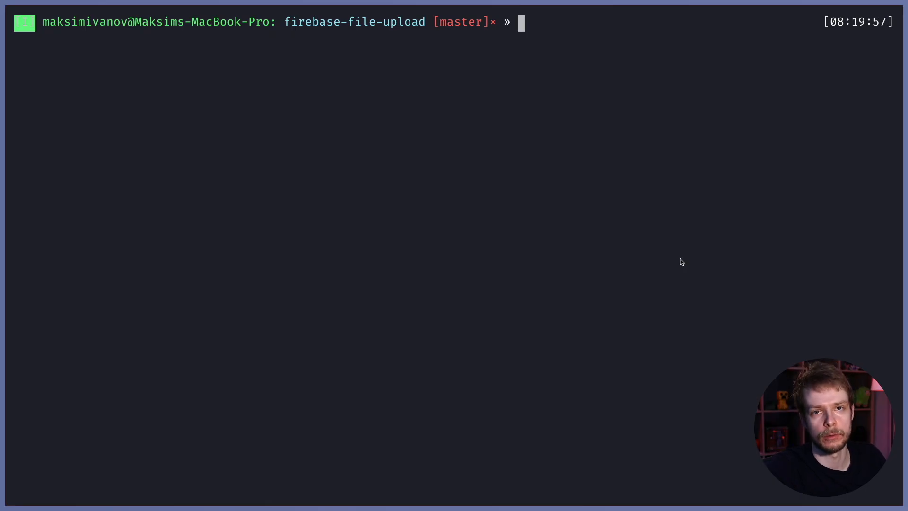
# Step: Issue firebase deploy --only storage.rules to deploy just the storage rules
pyautogui.write('firebase init')
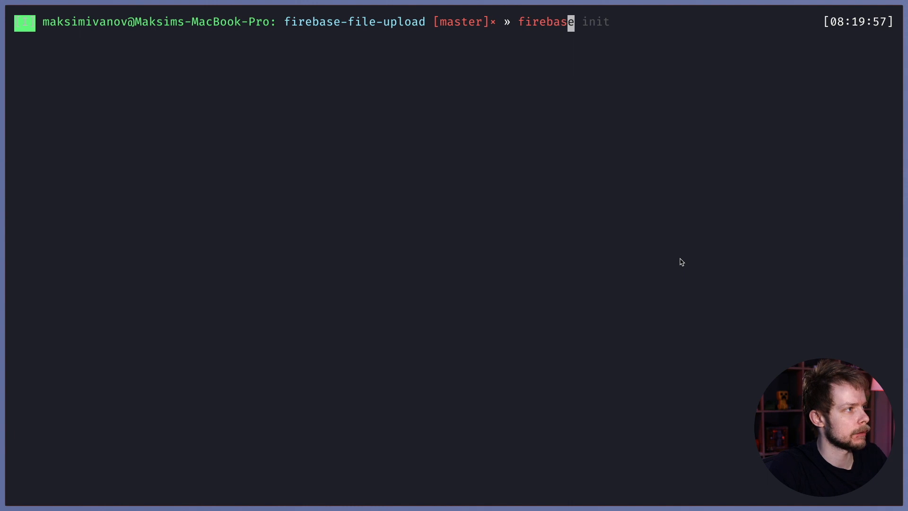
pyautogui.write('deploy --')
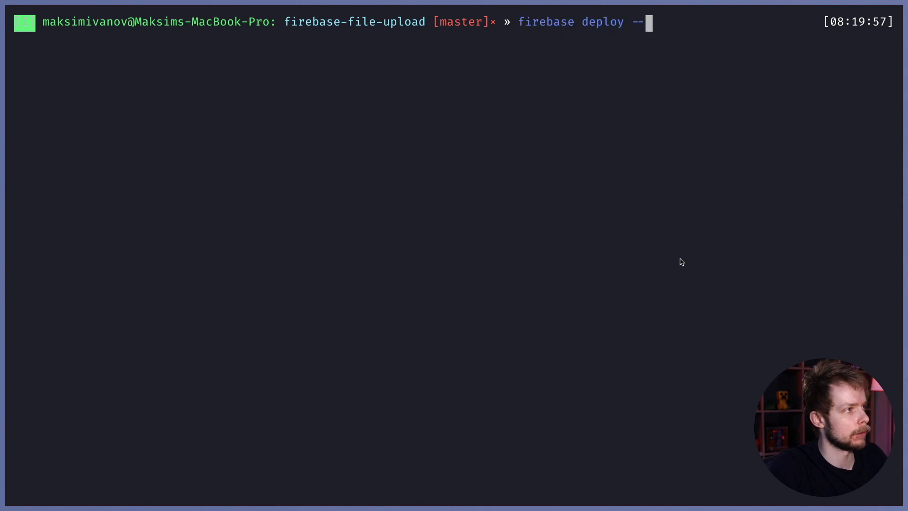
pyautogui.write('only')
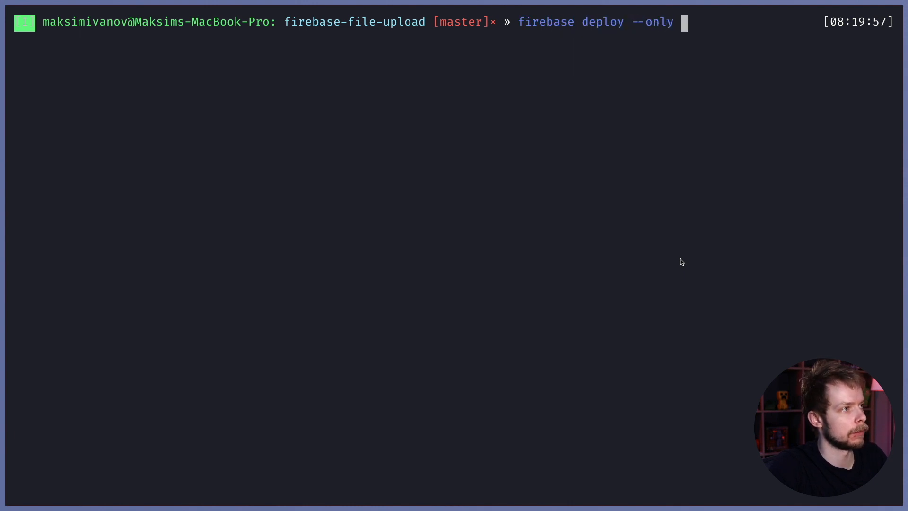
pyautogui.write('storage.rules')
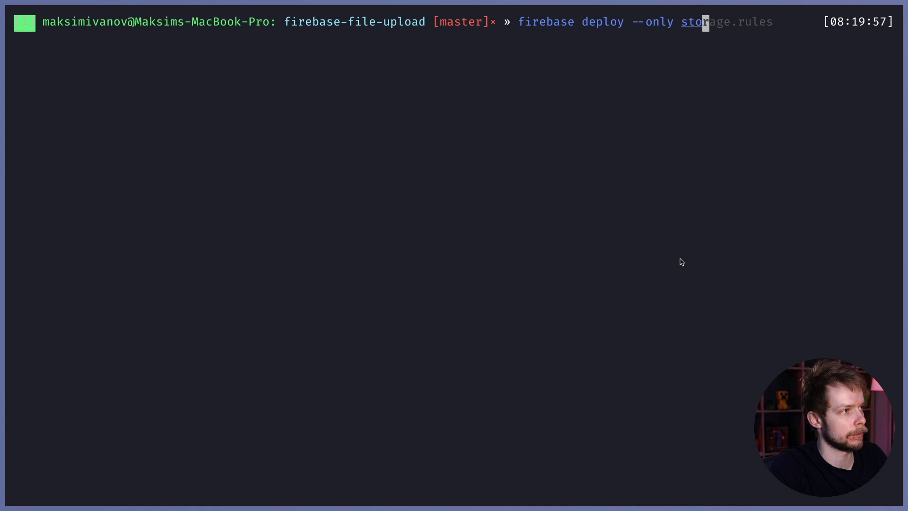
pyautogui.press('Backspace')
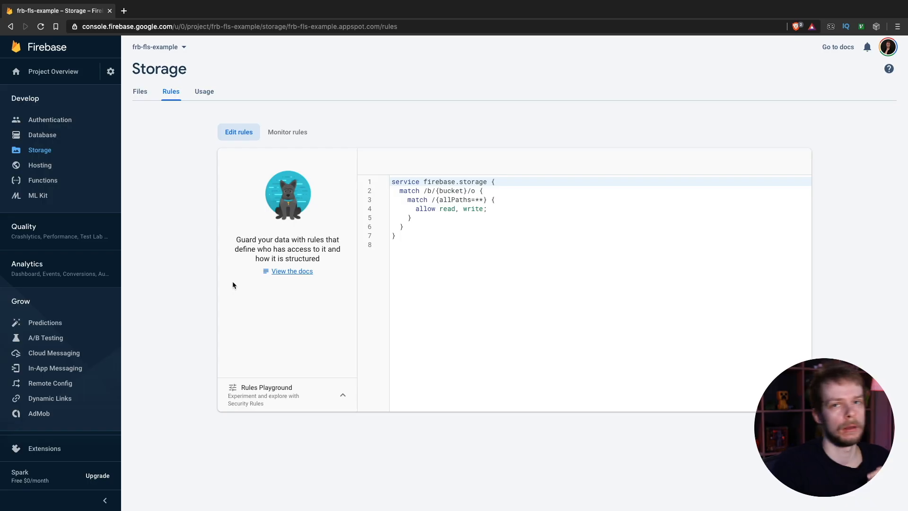
pyautogui.moveTo(88, 232)
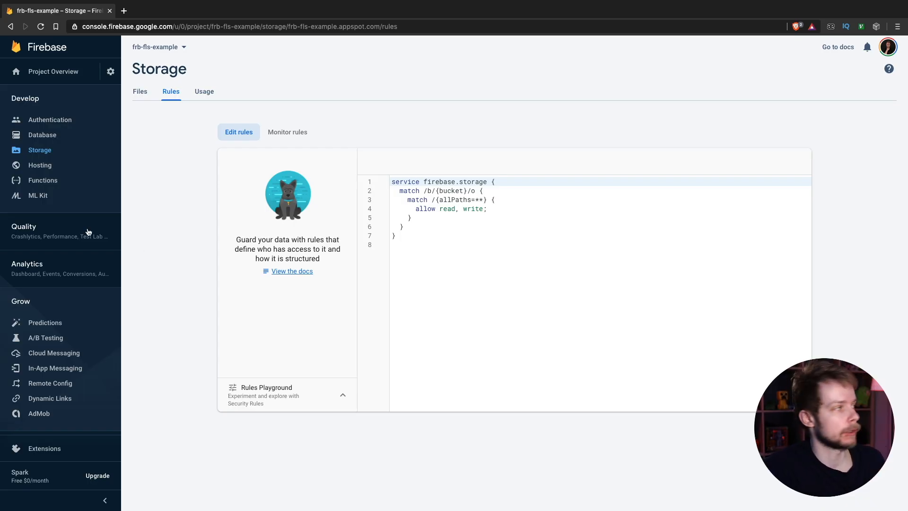
pyautogui.moveTo(39, 150)
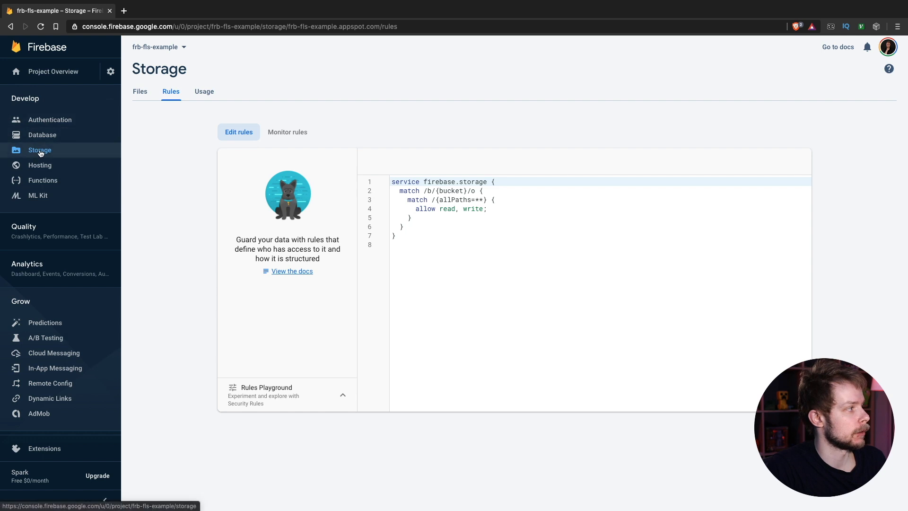
pyautogui.moveTo(466, 200)
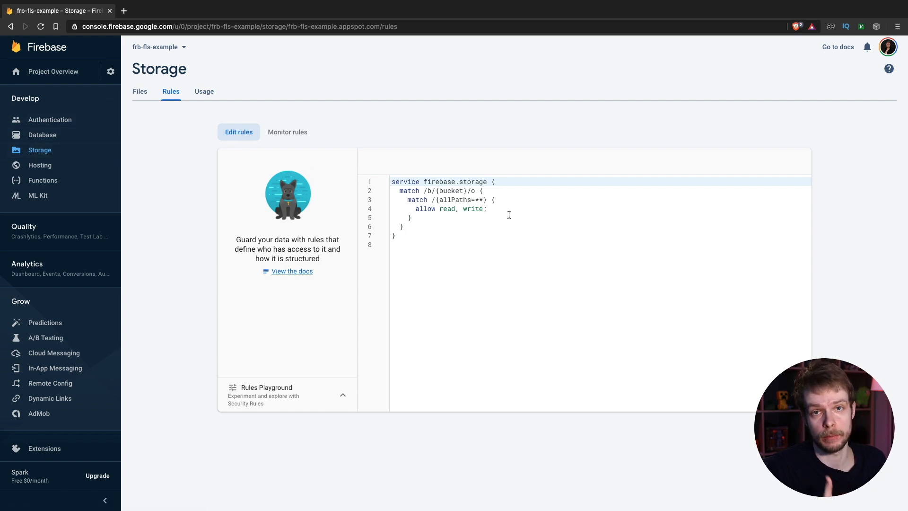
# Step: Open Project settings for frb-fls-example from the project menu
pyautogui.click(52, 71)
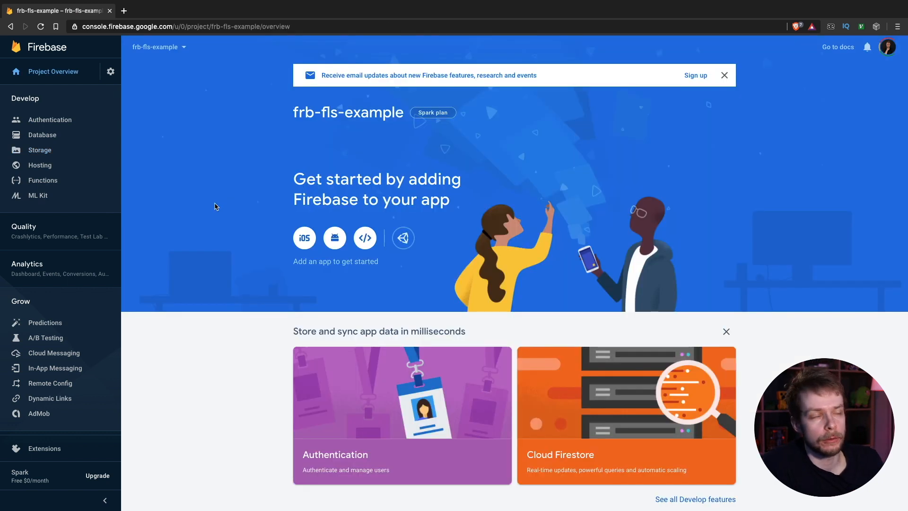
pyautogui.click(110, 71)
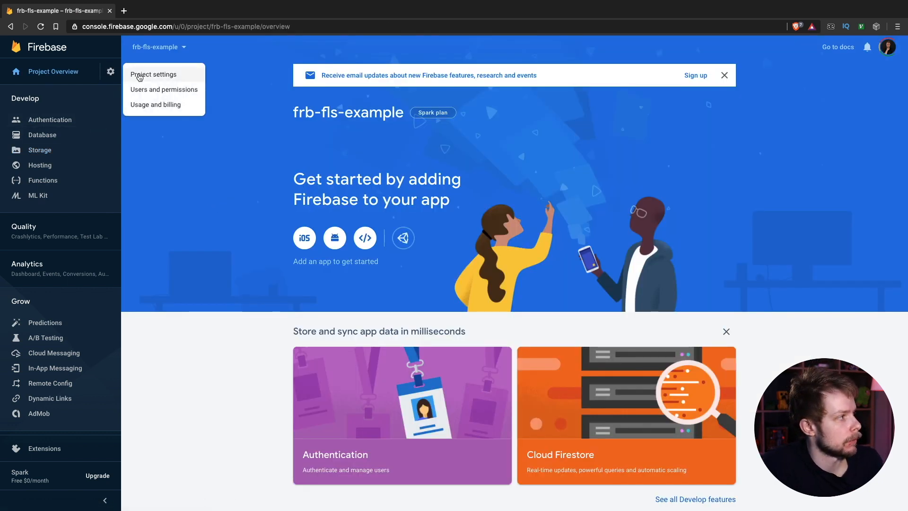
pyautogui.click(152, 74)
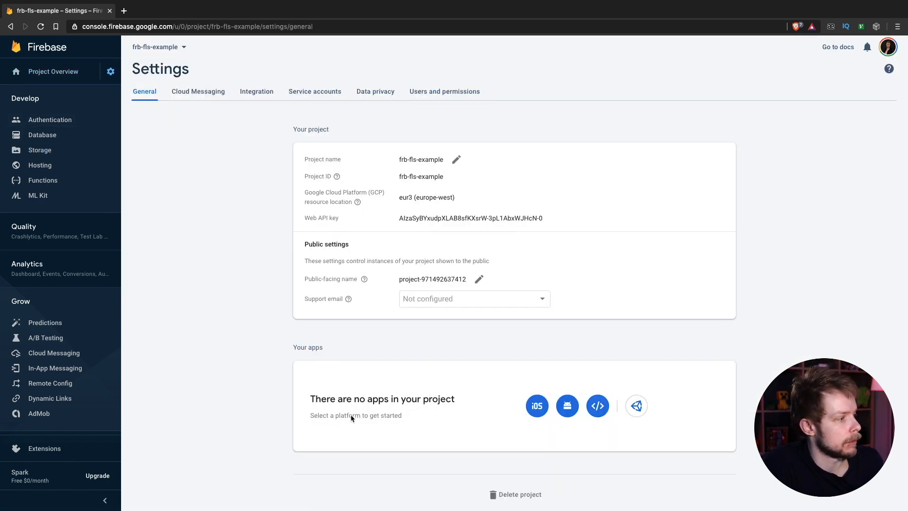
# Step: Add a web app nicknamed frb-fls-example and register it
pyautogui.click(596, 405)
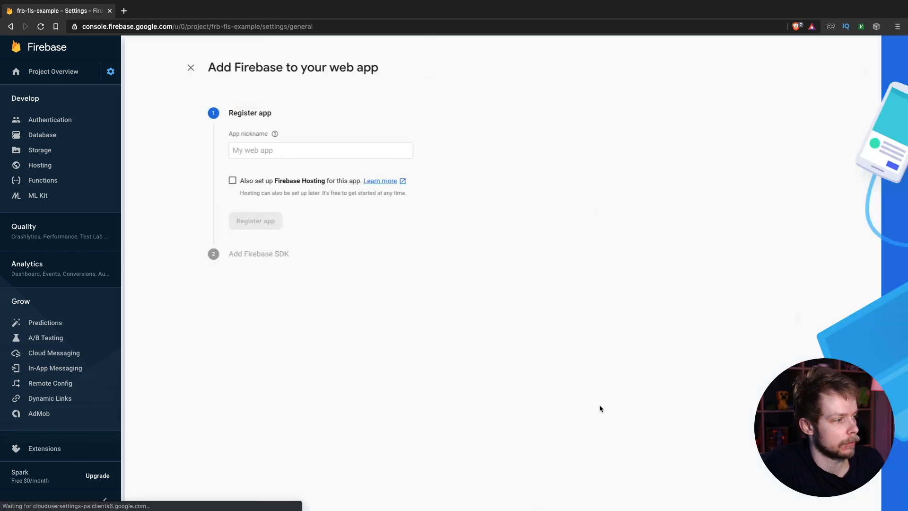
pyautogui.click(196, 149)
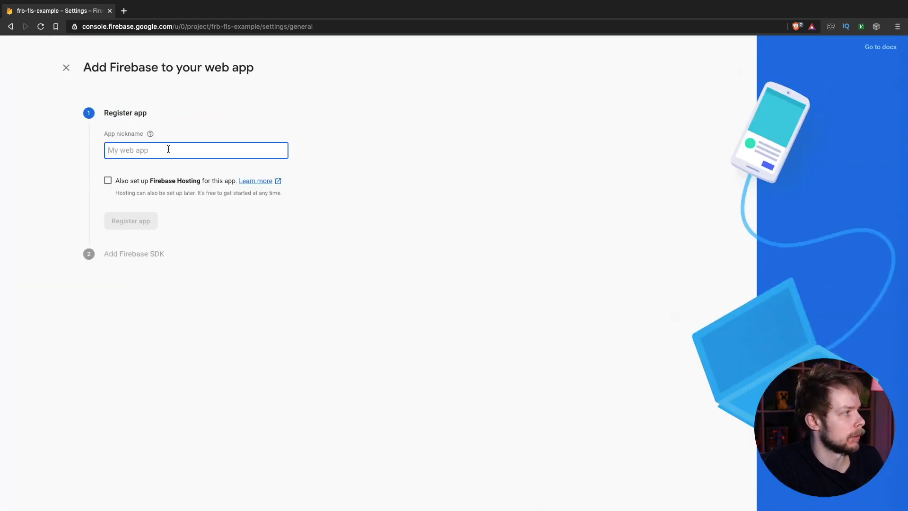
pyautogui.write('frb-fls-exa')
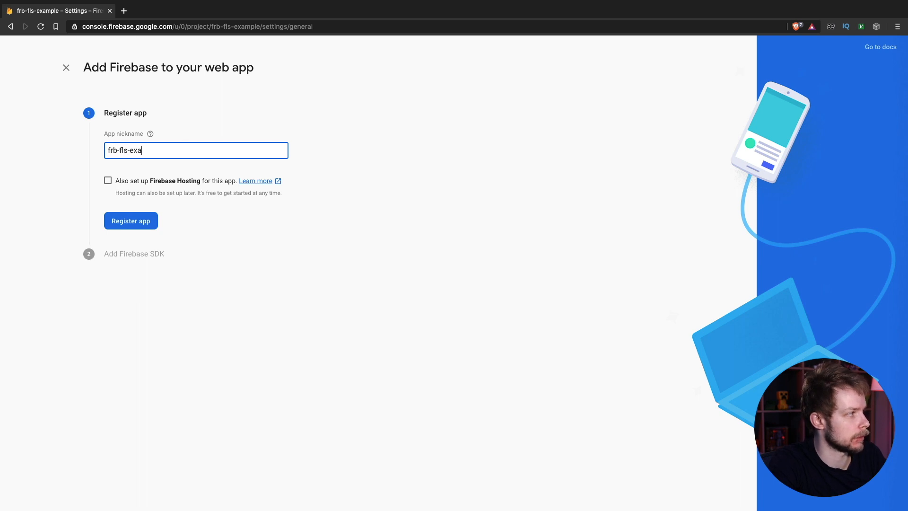
pyautogui.write('mple')
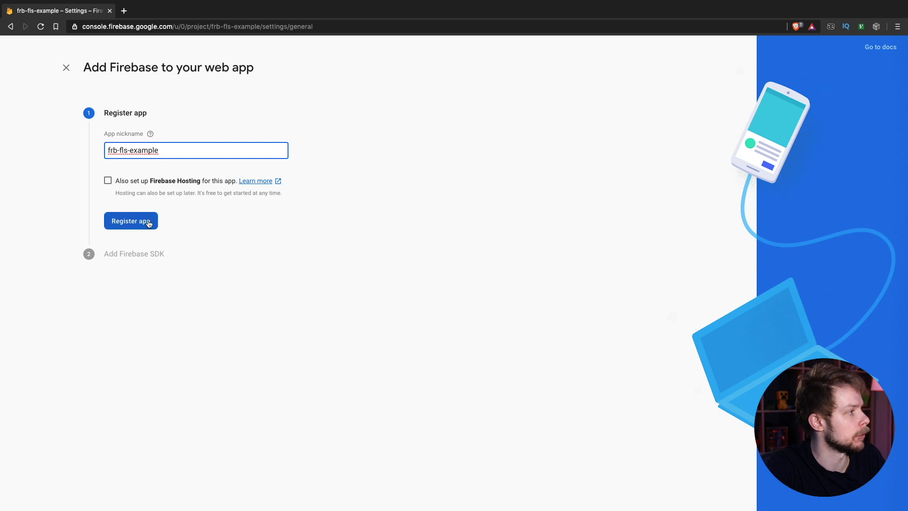
pyautogui.click(131, 221)
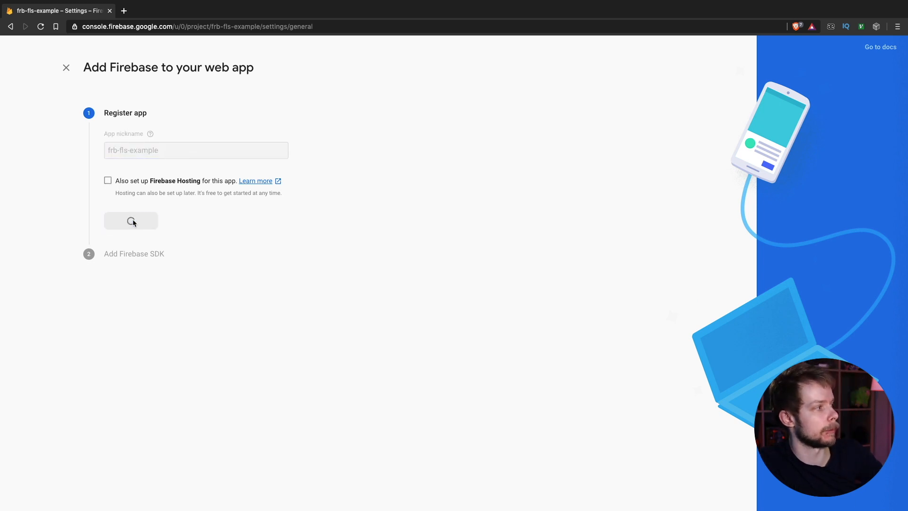
pyautogui.click(131, 220)
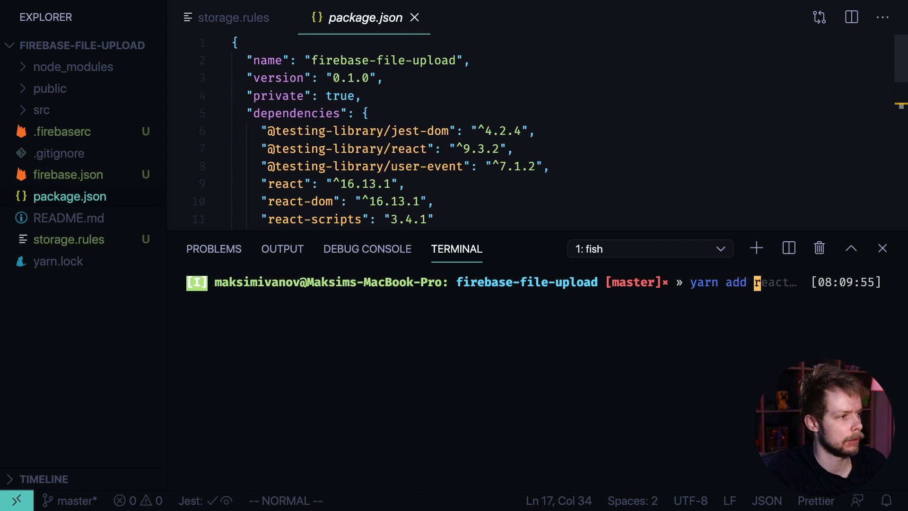
# Step: Install the firebase package with yarn add firebase and expand src
pyautogui.write('fireb')
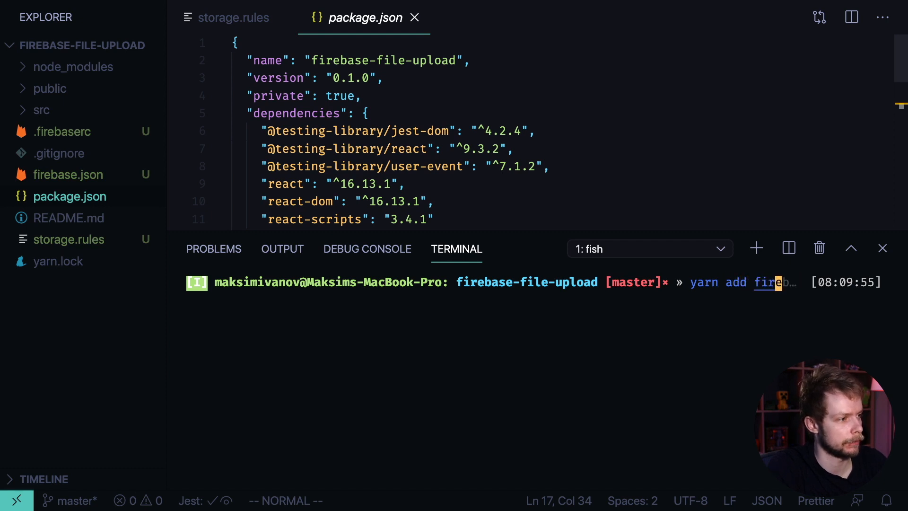
pyautogui.press('Return')
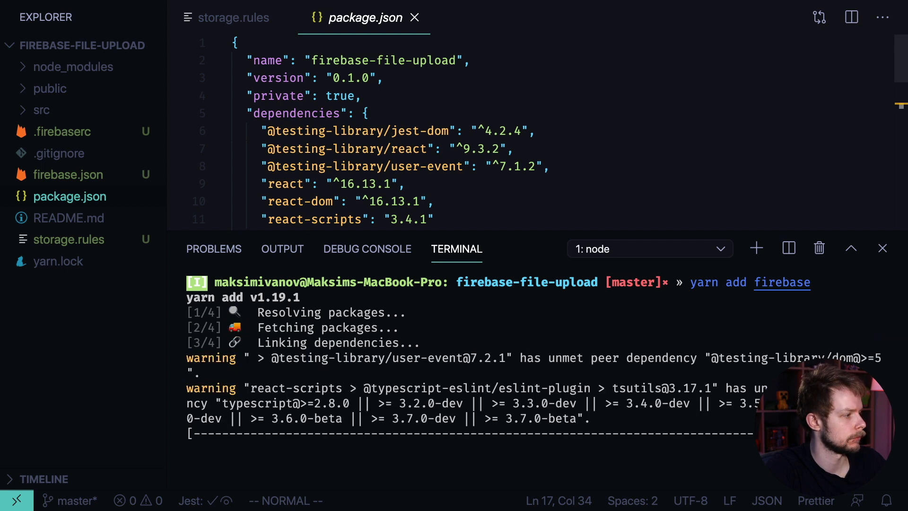
pyautogui.click(41, 110)
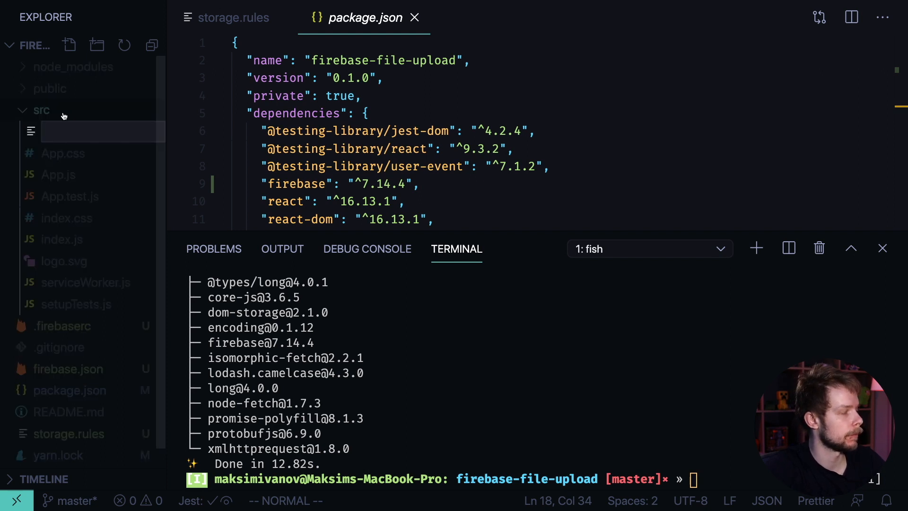
# Step: Create src/base.js holding the Firebase config, with the terminal panel hidden
pyautogui.write('bas')
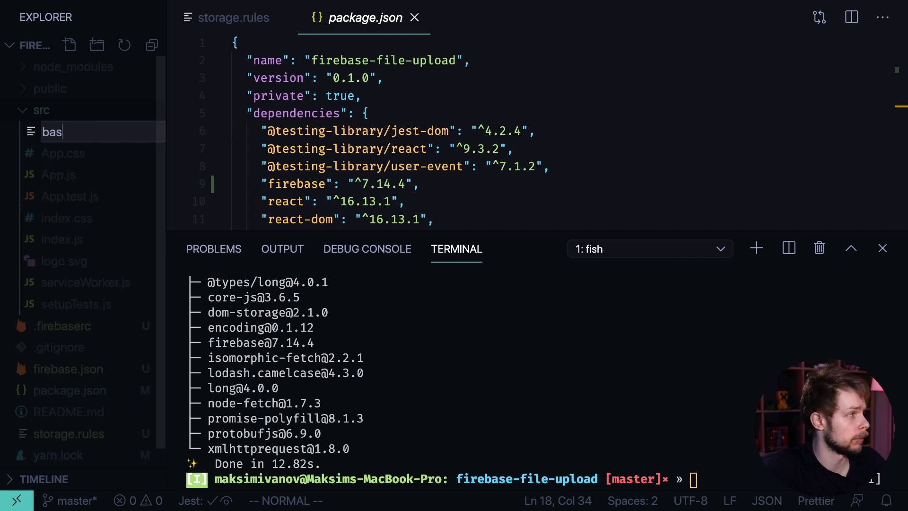
pyautogui.press('Enter')
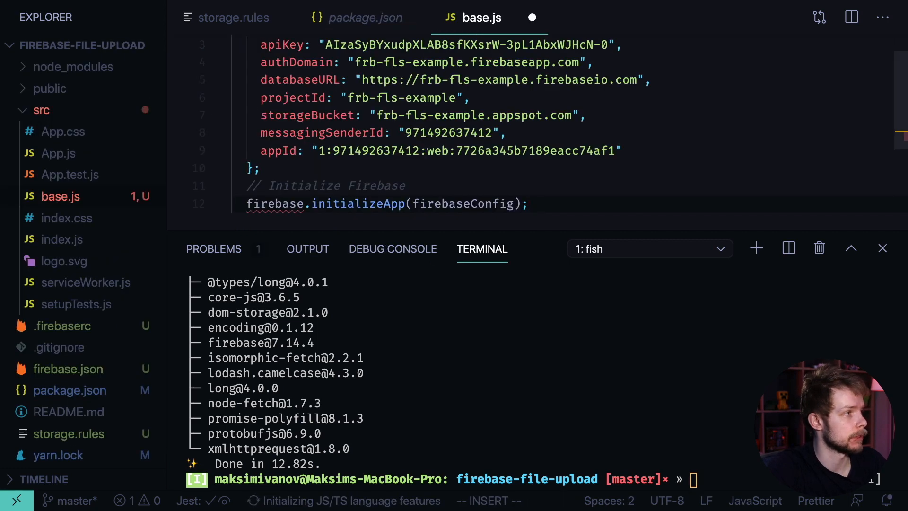
pyautogui.scroll(3)
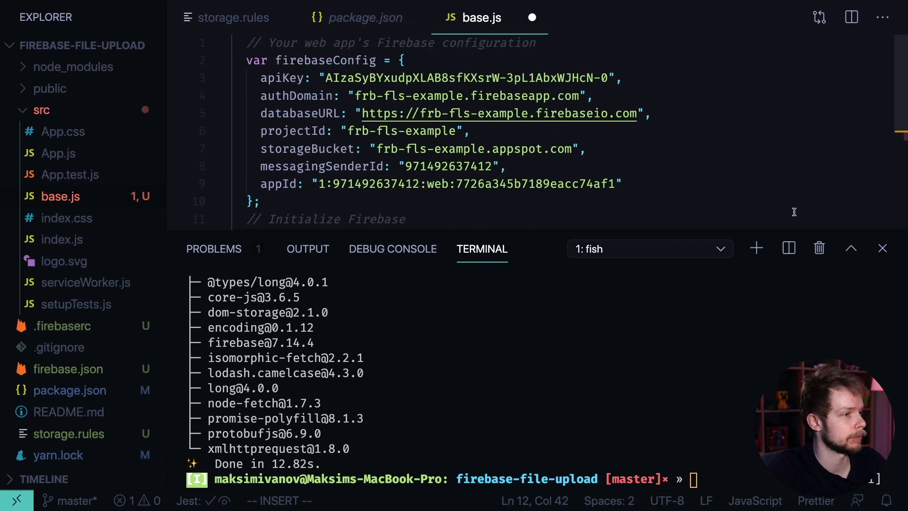
pyautogui.click(882, 248)
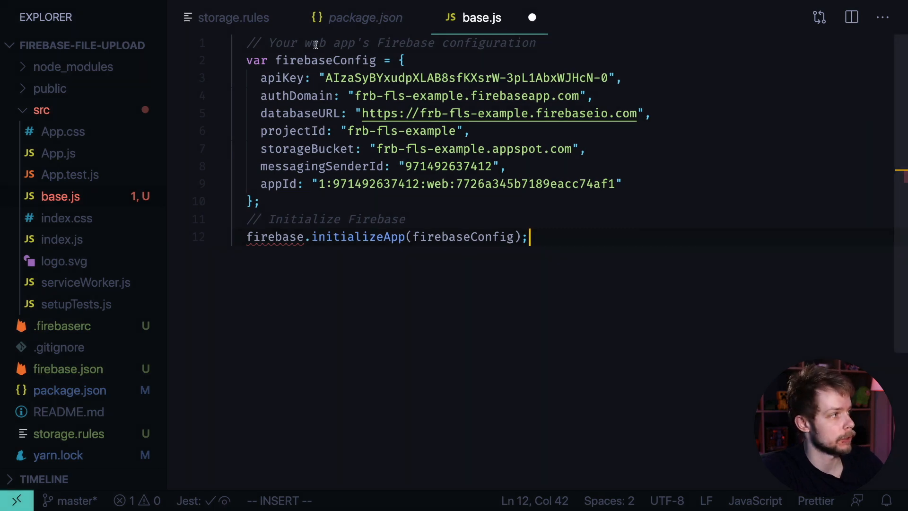
pyautogui.press('Ctrl+Home')
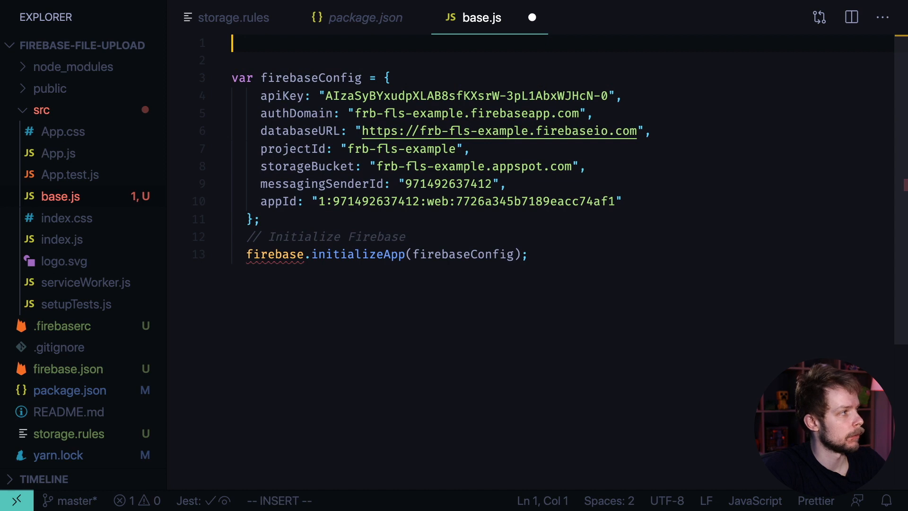
# Step: Import firebase/app and firebase/storage at the top of base.js
pyautogui.write('import *')
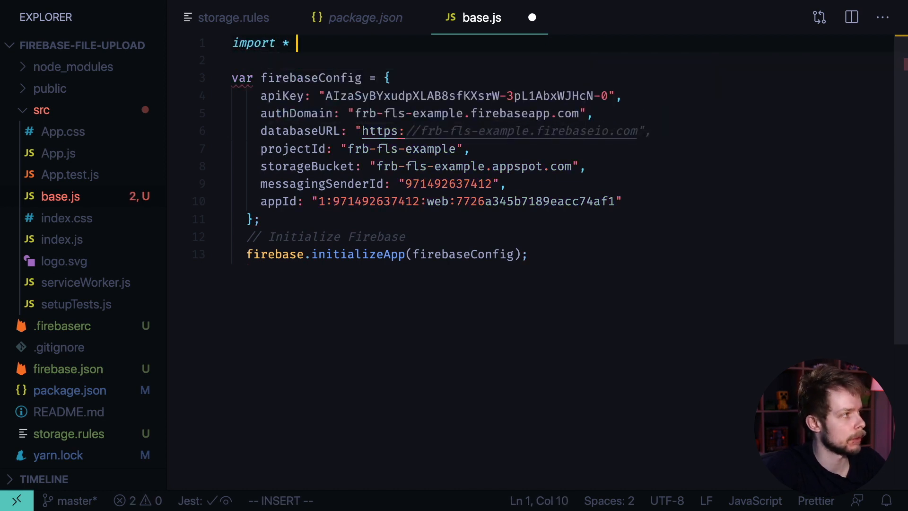
pyautogui.write("as firebase from '")
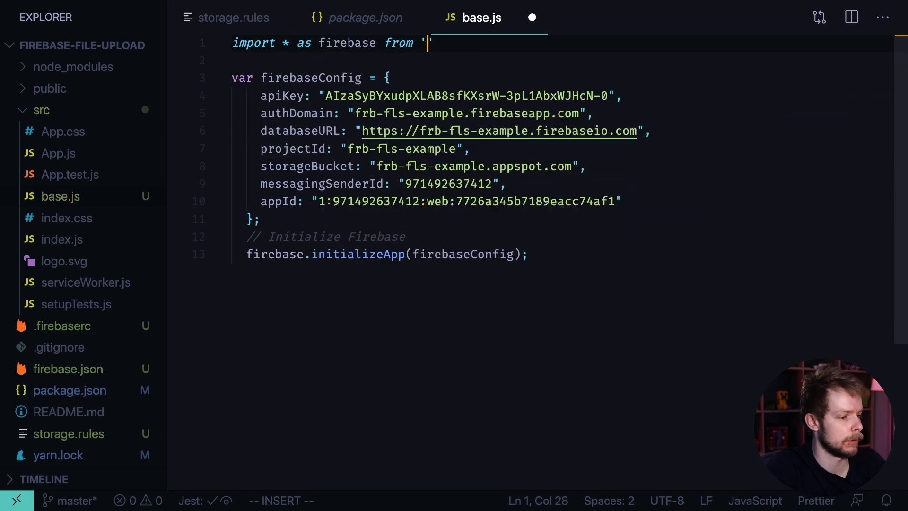
pyautogui.write('firebase/app')
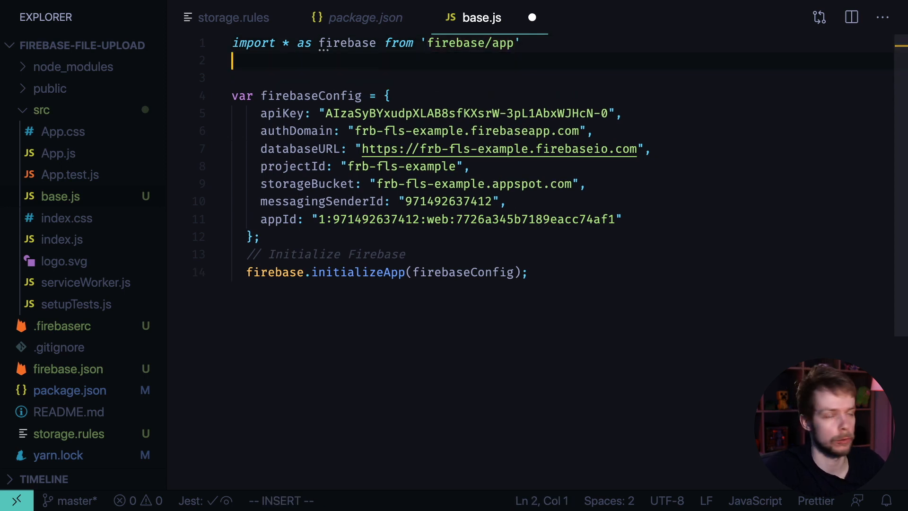
pyautogui.write('import "')
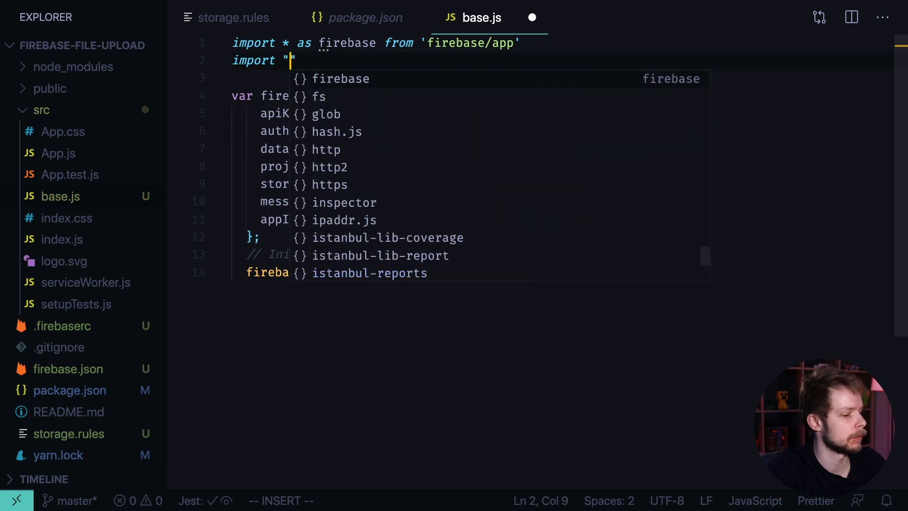
pyautogui.write('firebase')
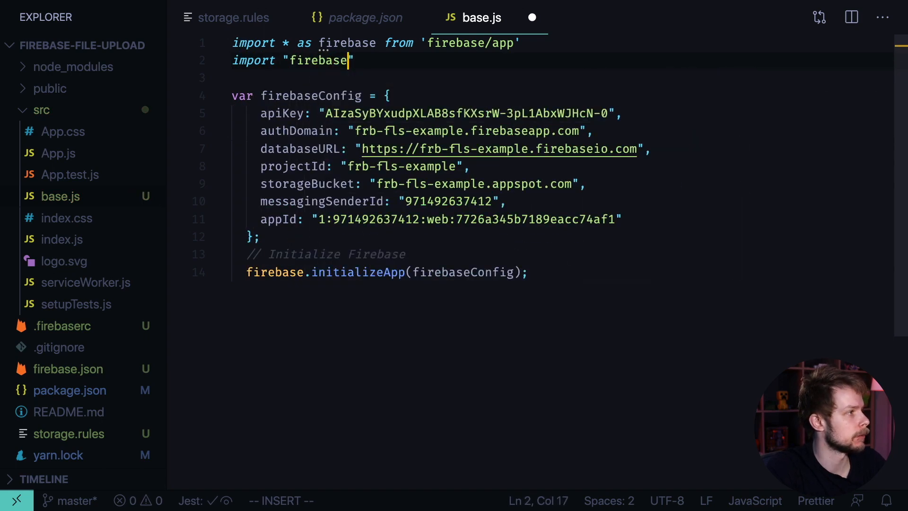
pyautogui.write('/storage')
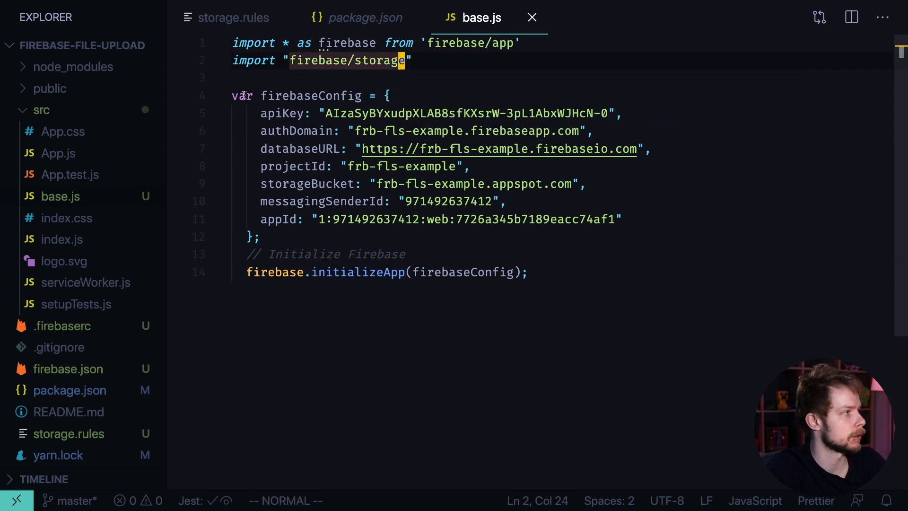
pyautogui.write('const')
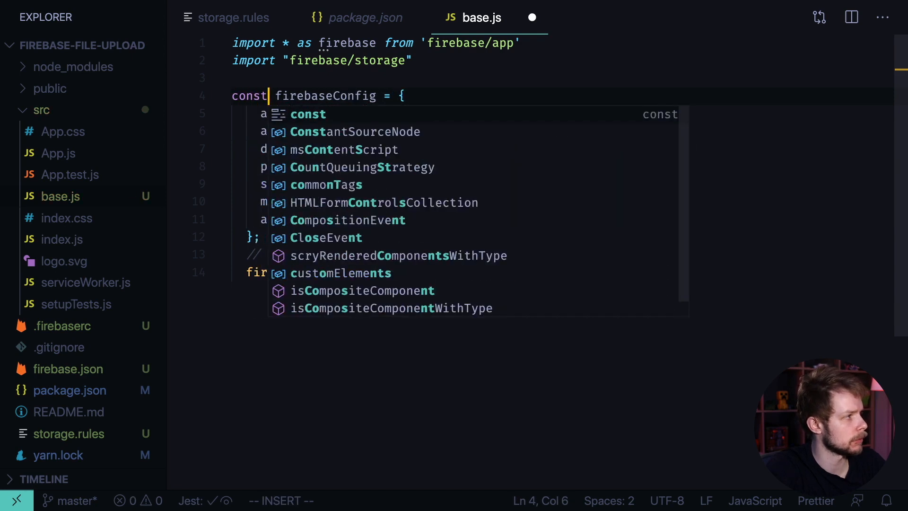
pyautogui.press('Escape')
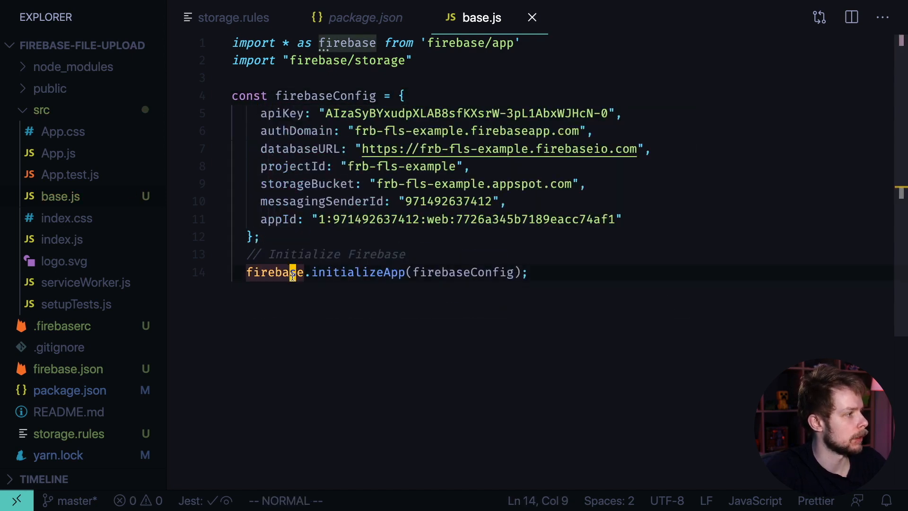
# Step: Export the initialized Firebase app as const app in base.js
pyautogui.click(295, 273)
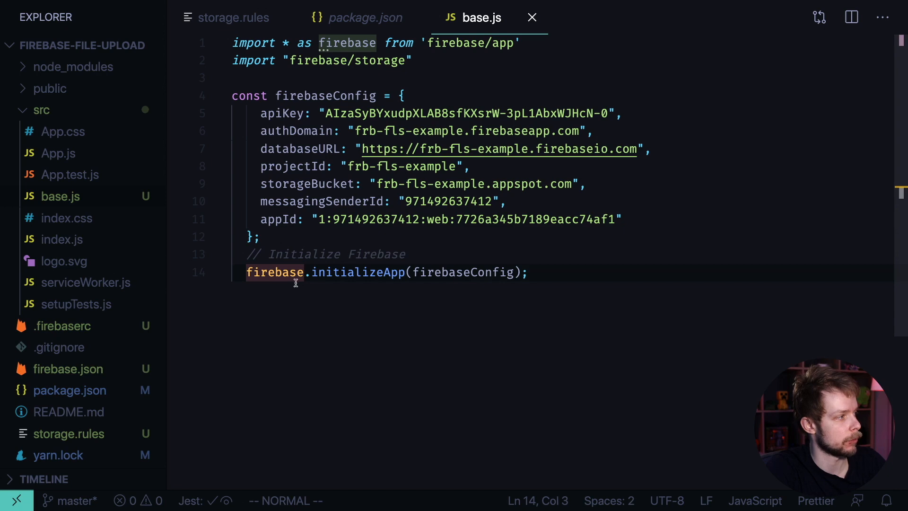
pyautogui.moveTo(357, 272)
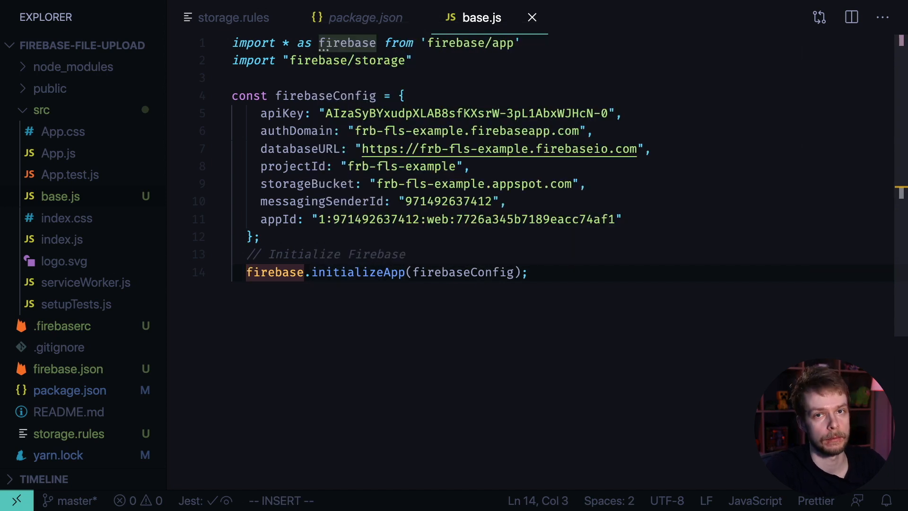
pyautogui.write('const app =')
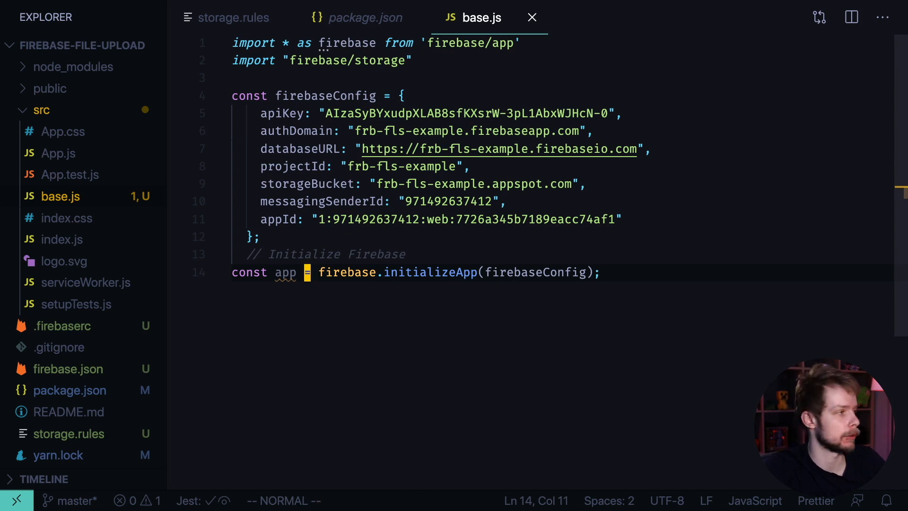
pyautogui.write('export')
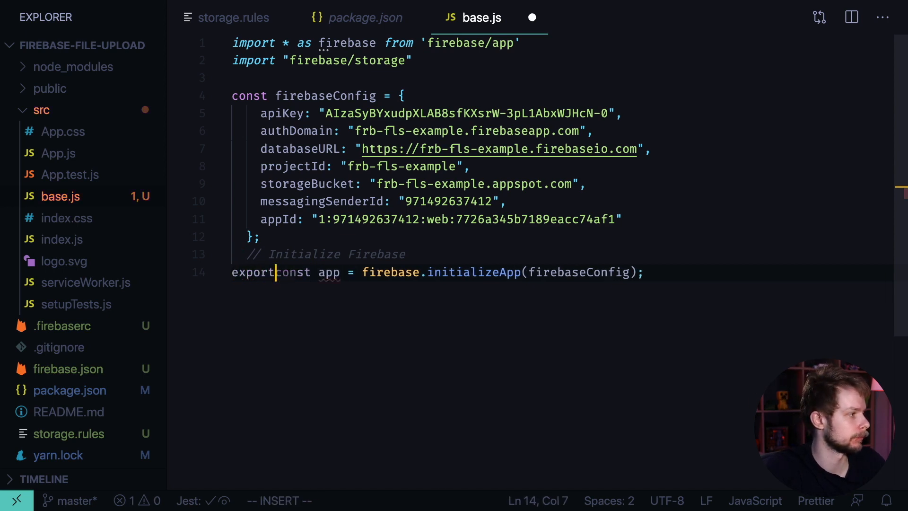
pyautogui.click(57, 153)
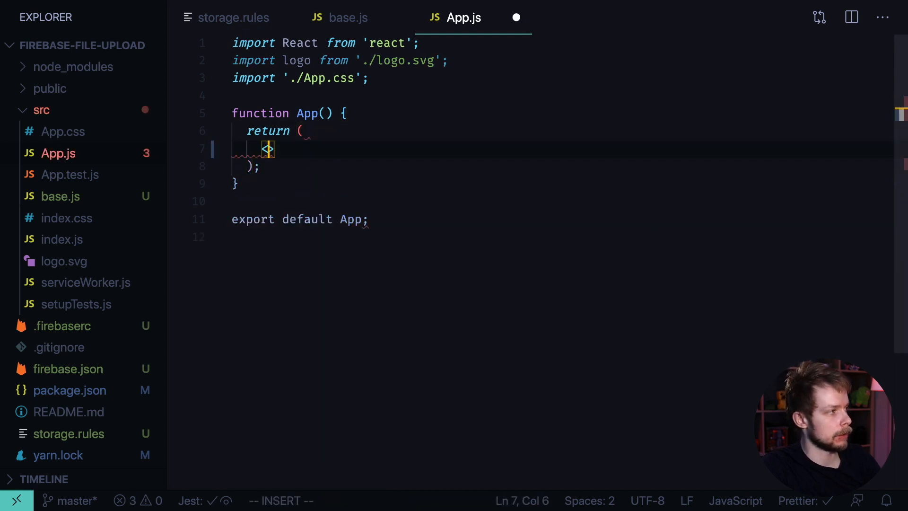
# Step: Make App return <input type="file" onChange={onChange}/> and begin declaring the onChange const
pyautogui.write('<input t')
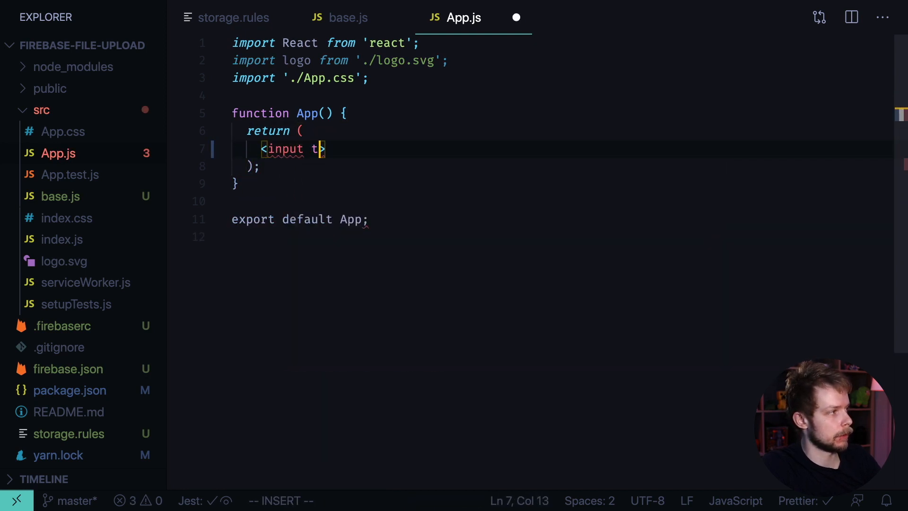
pyautogui.write('ype="file"')
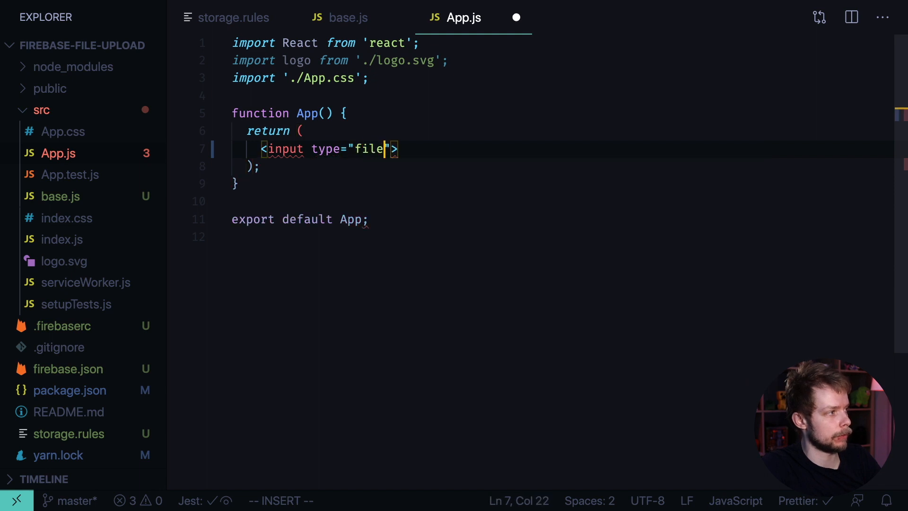
pyautogui.write('/')
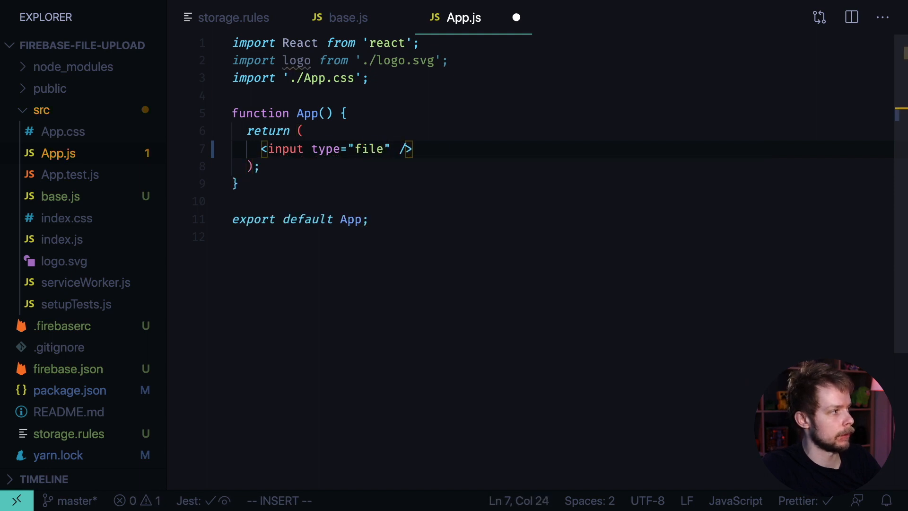
pyautogui.write('onChange')
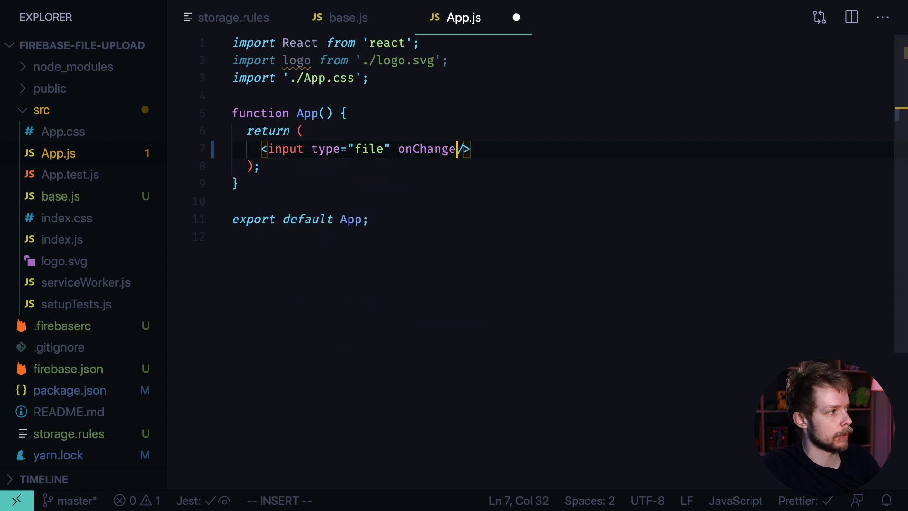
pyautogui.write('={}')
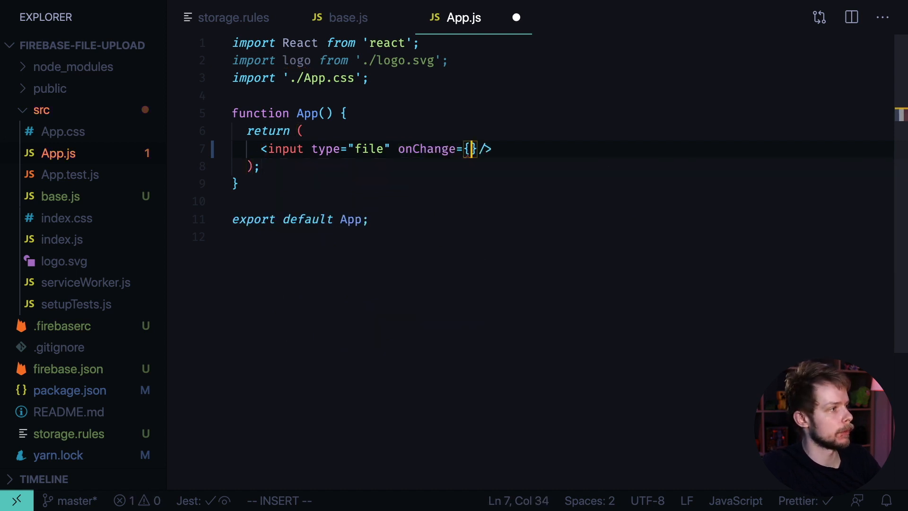
pyautogui.write('onC')
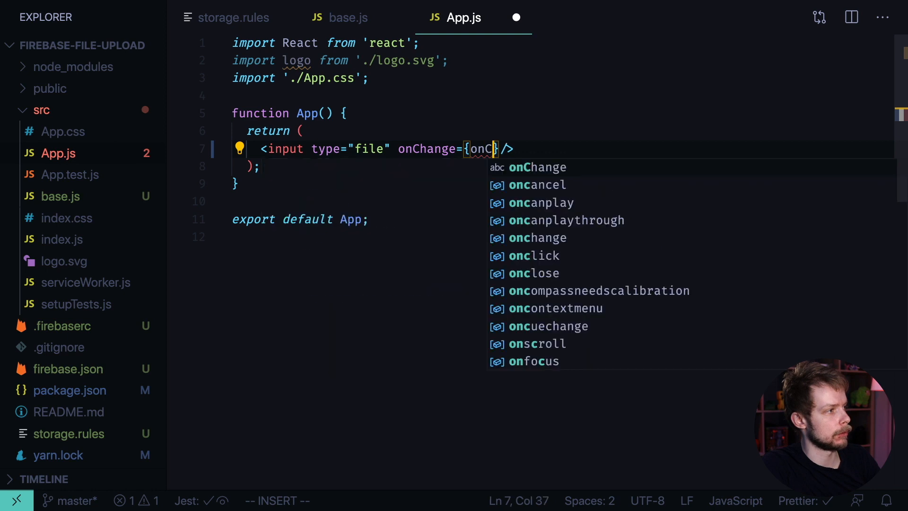
pyautogui.press('Escape')
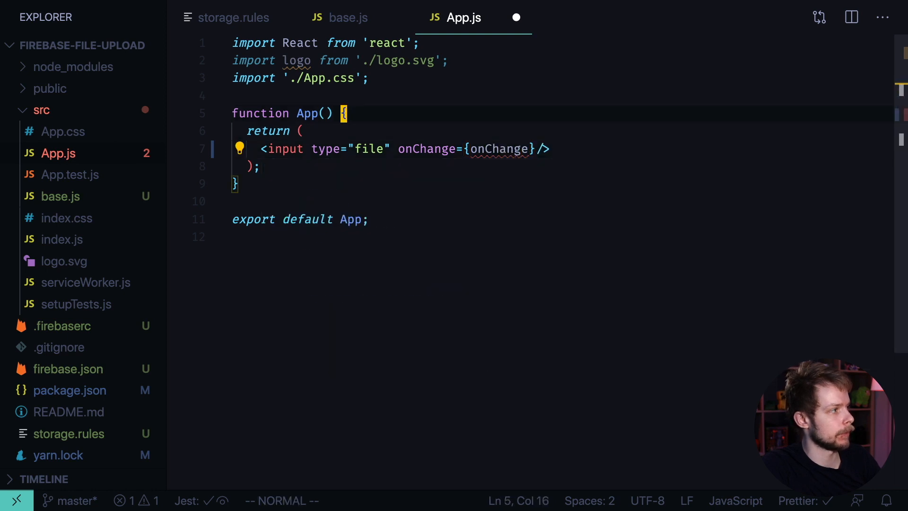
pyautogui.write('const onCh')
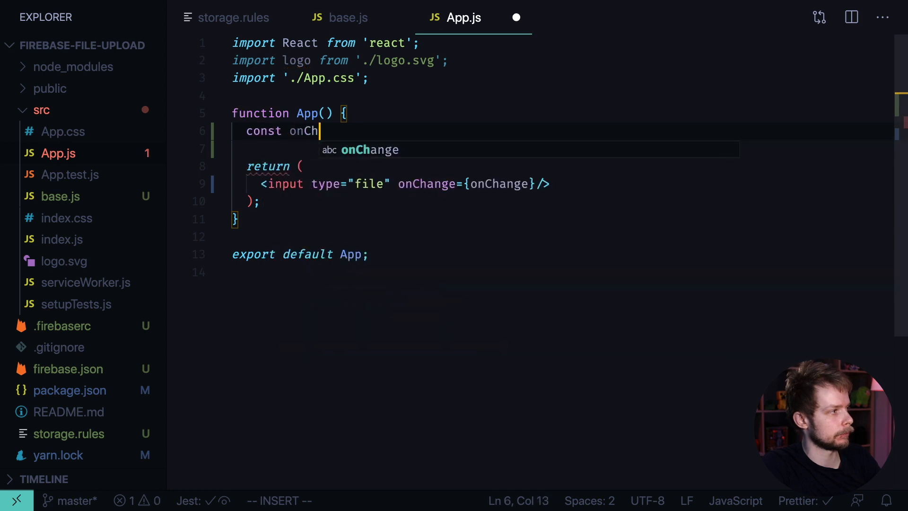
# Step: Define onChange = (e) => { const file = e.target.files[0]; } and add a line below the imports
pyautogui.write('ange =')
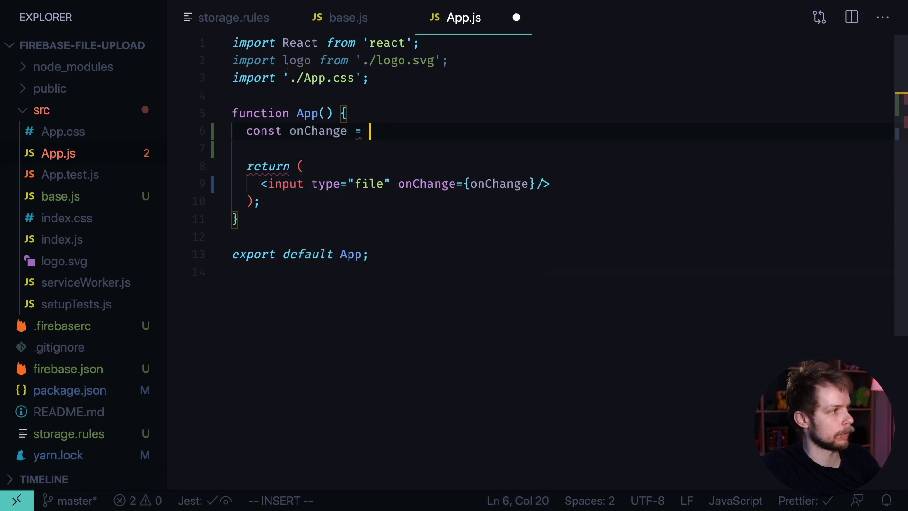
pyautogui.write('() => {')
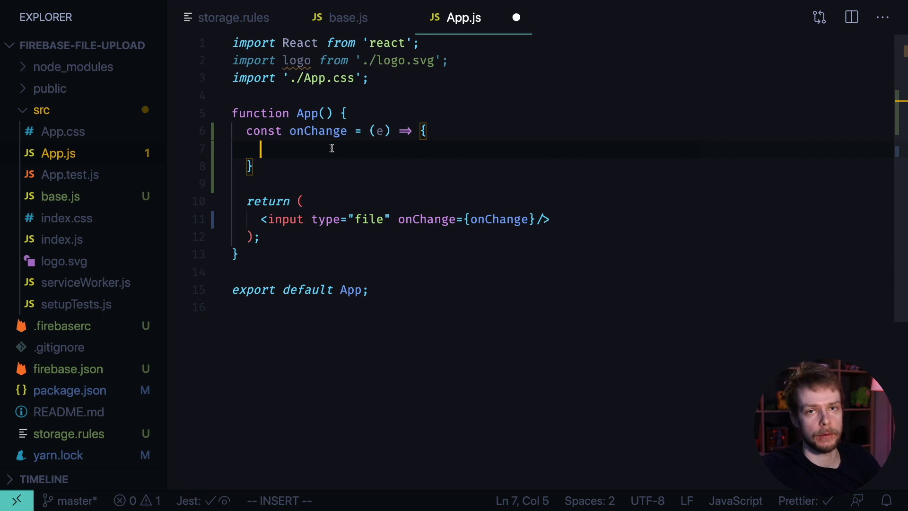
pyautogui.write('const')
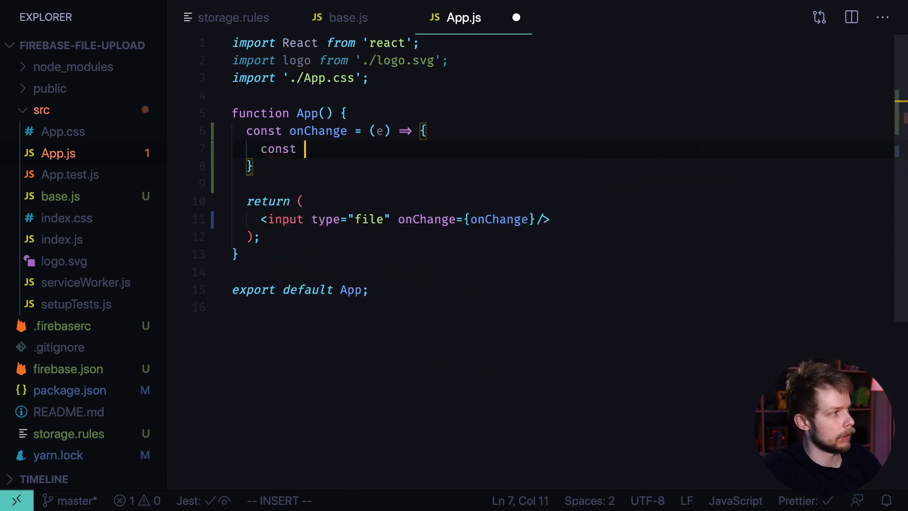
pyautogui.write('file')
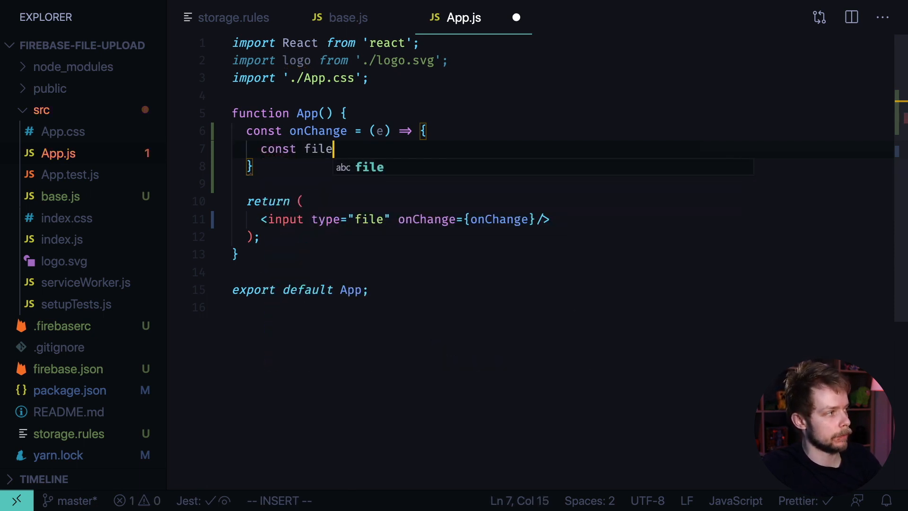
pyautogui.write('=')
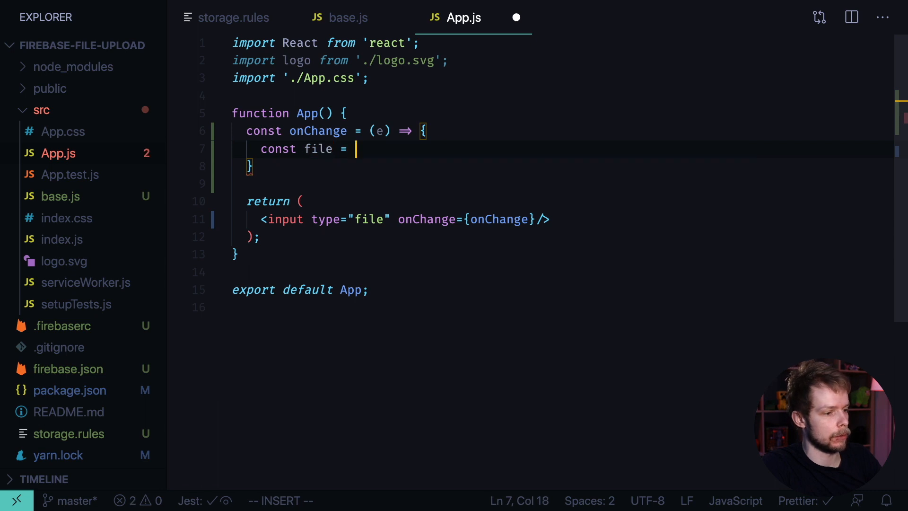
pyautogui.write('e.ta')
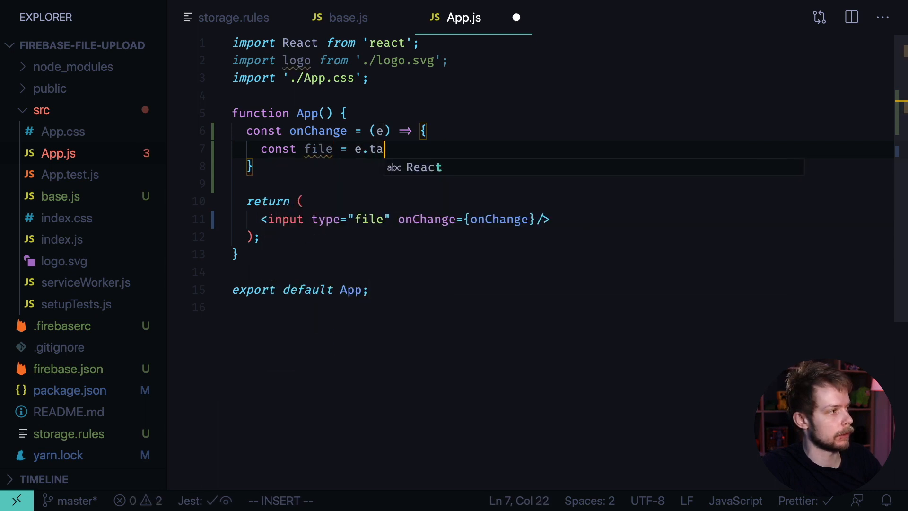
pyautogui.write('rget.files[')
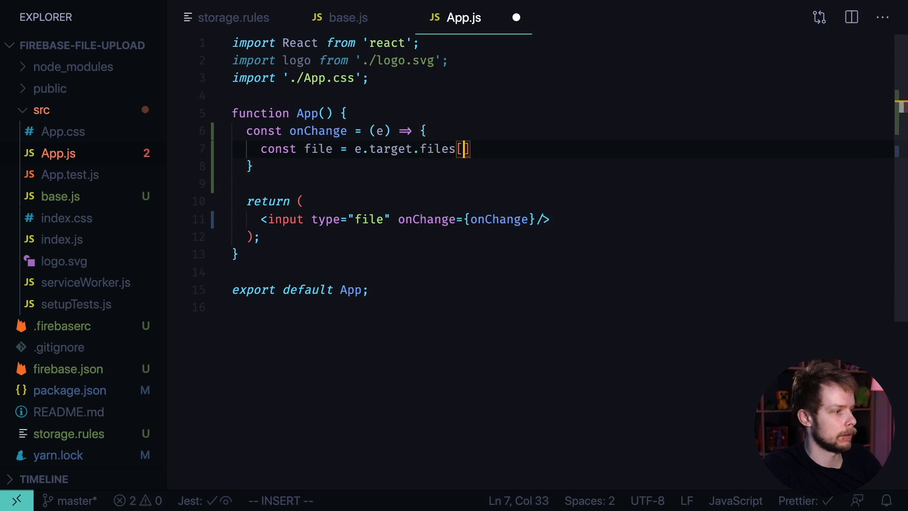
pyautogui.write('0')
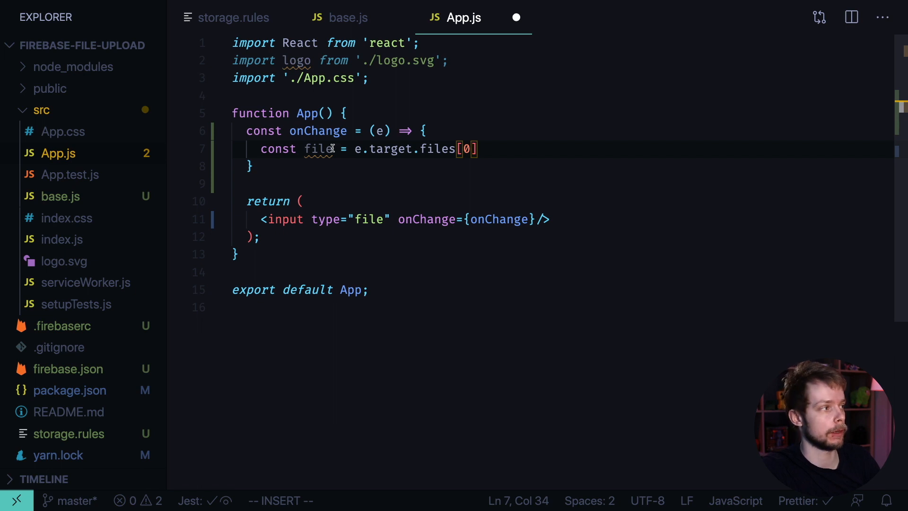
pyautogui.moveTo(478, 149)
pyautogui.write(';')
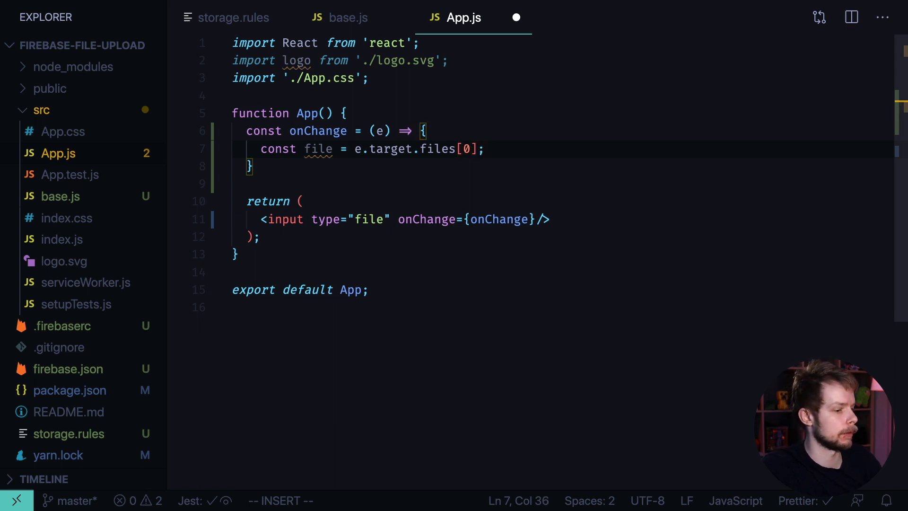
pyautogui.click(422, 78)
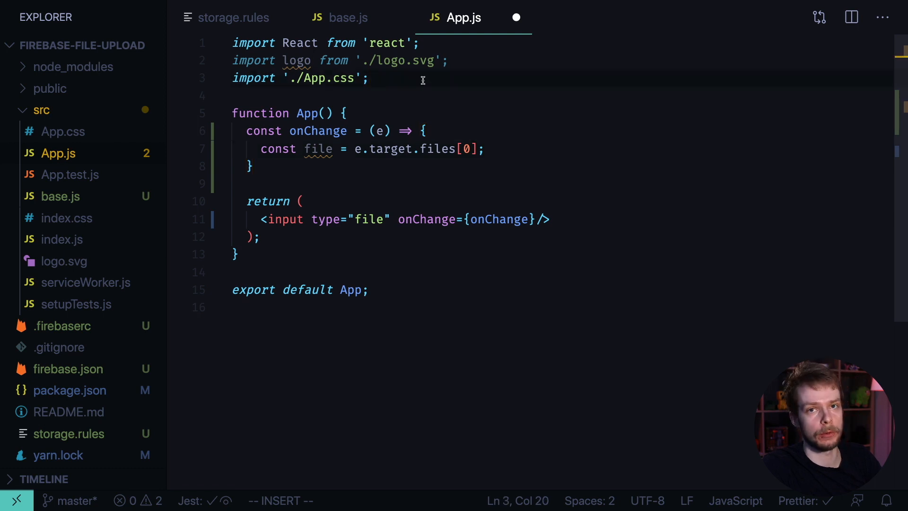
pyautogui.press('Enter')
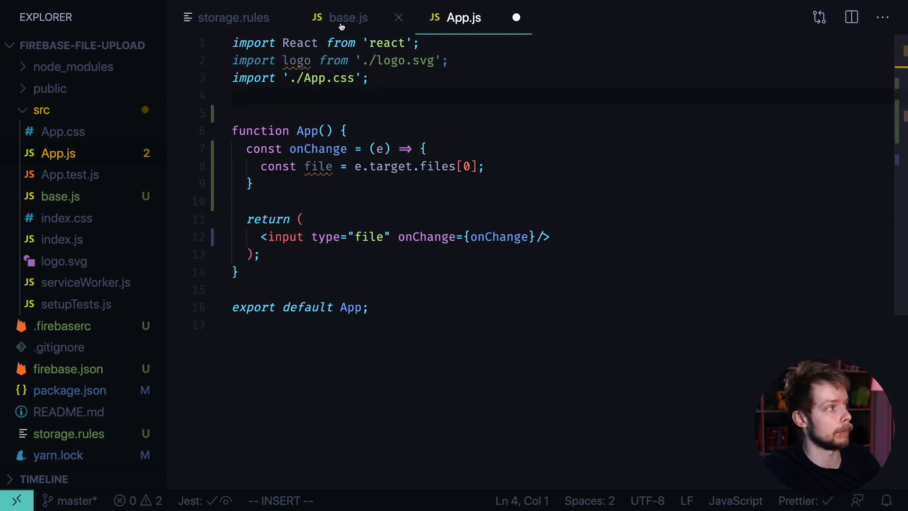
# Step: After checking base.js exports, add import {app} from './base' to App.js and save
pyautogui.click(347, 18)
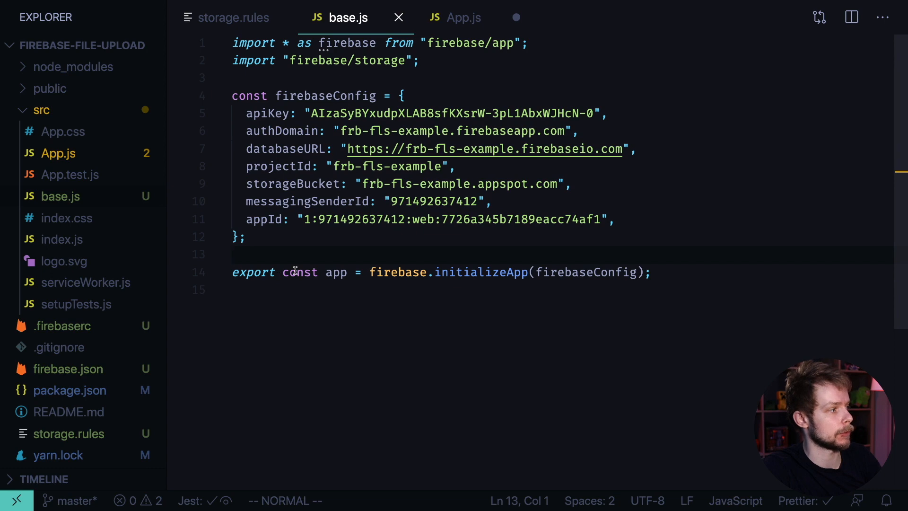
pyautogui.click(464, 18)
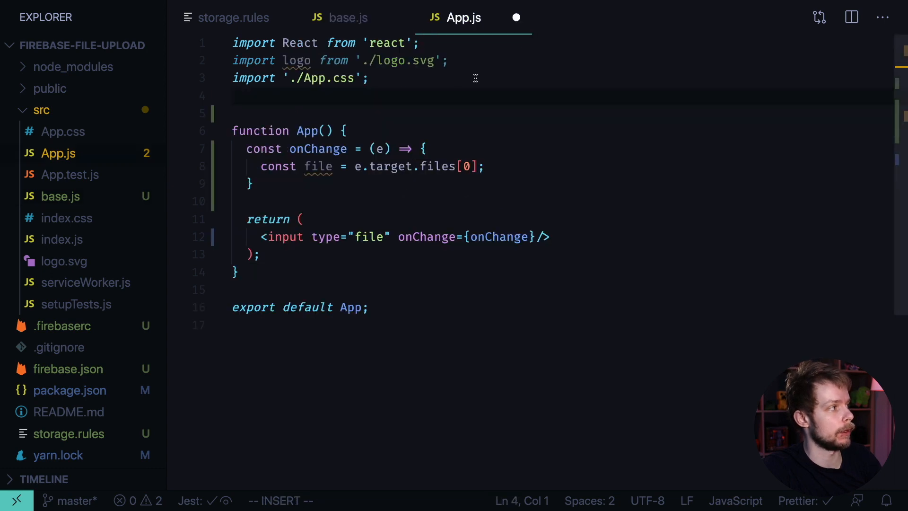
pyautogui.write('import {}')
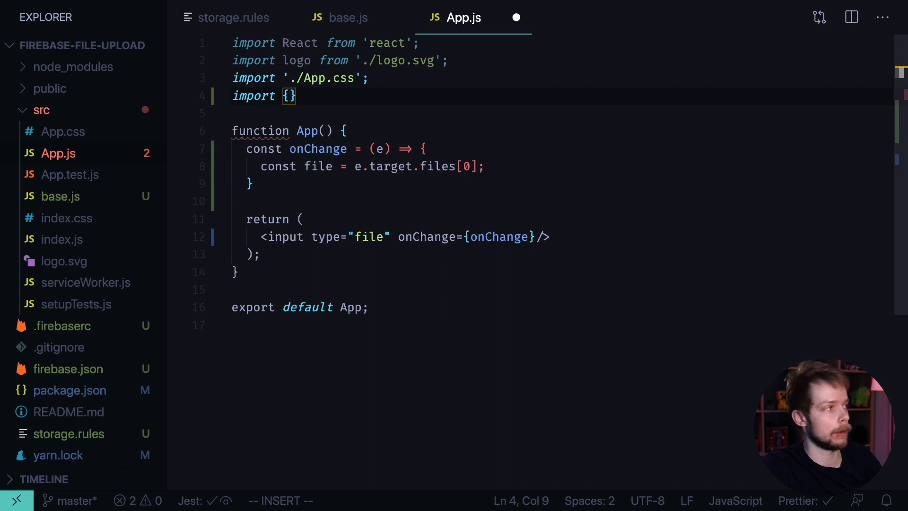
pyautogui.write("app} from 'base")
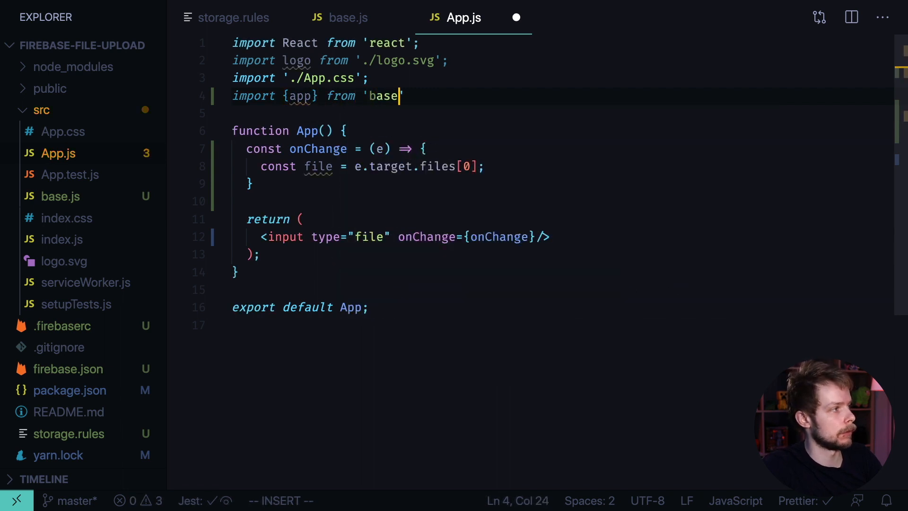
pyautogui.press('Escape')
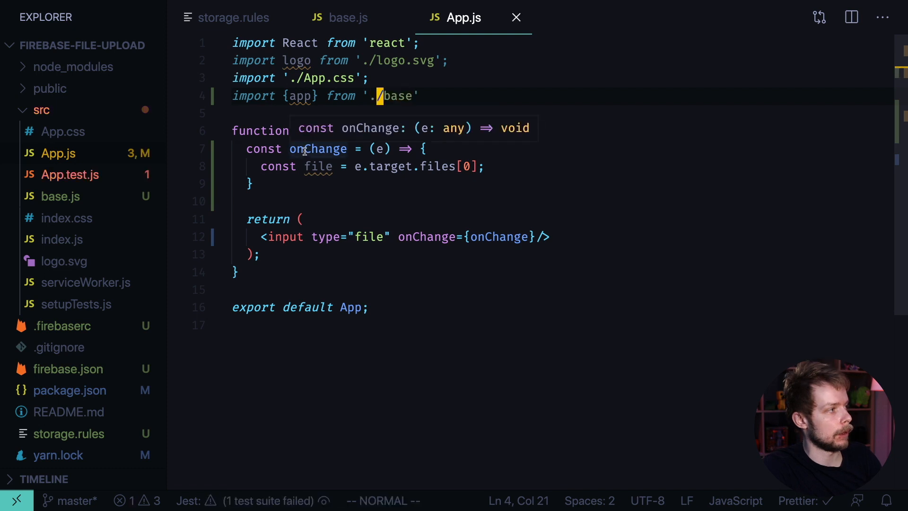
pyautogui.press('Return')
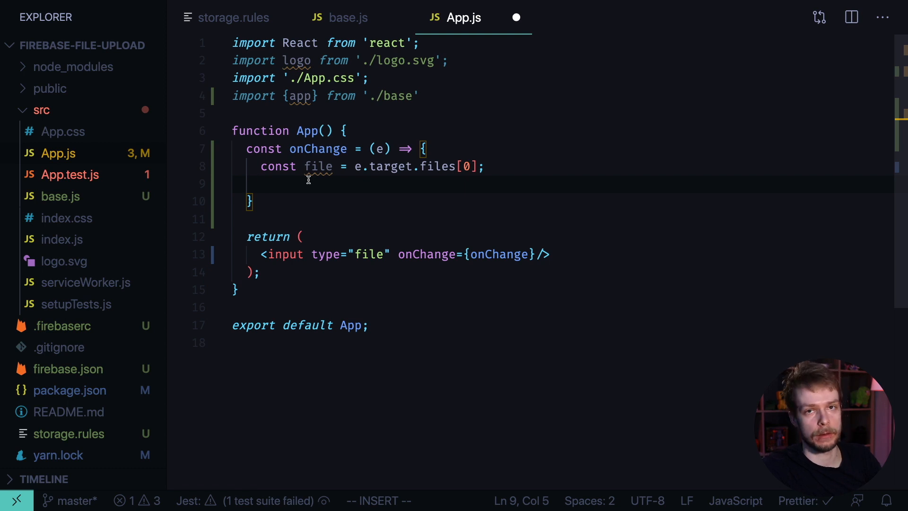
# Step: Add const storageRef = app.storage().ref() and const fileRef = storageRef.child(file.name)
pyautogui.write('const')
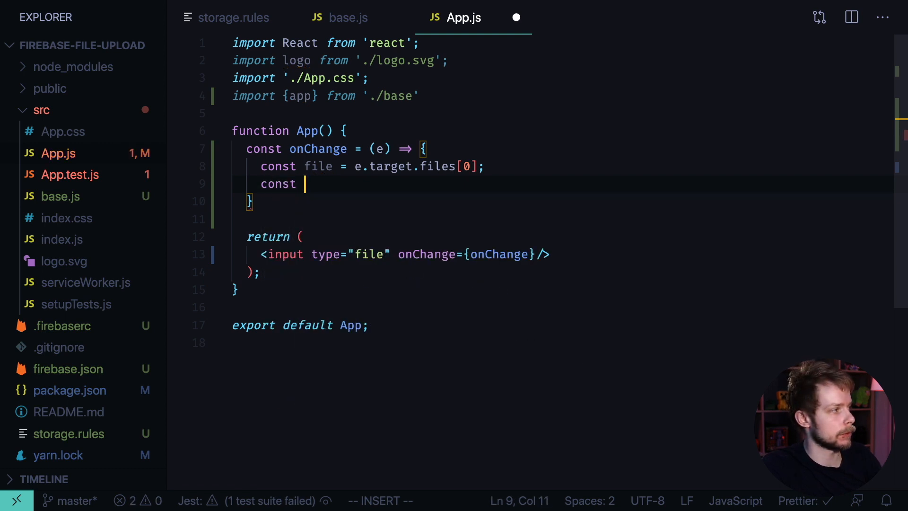
pyautogui.write('storage')
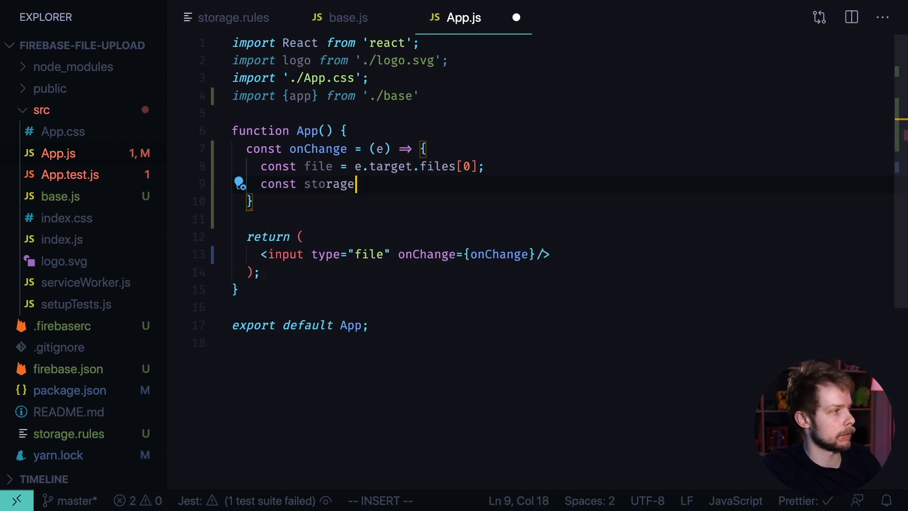
pyautogui.write('Ref =')
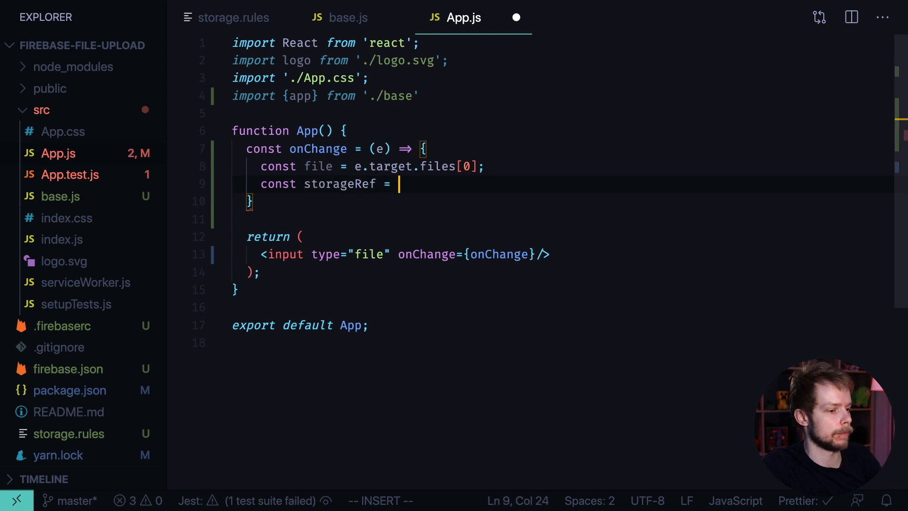
pyautogui.write('app.storage(')
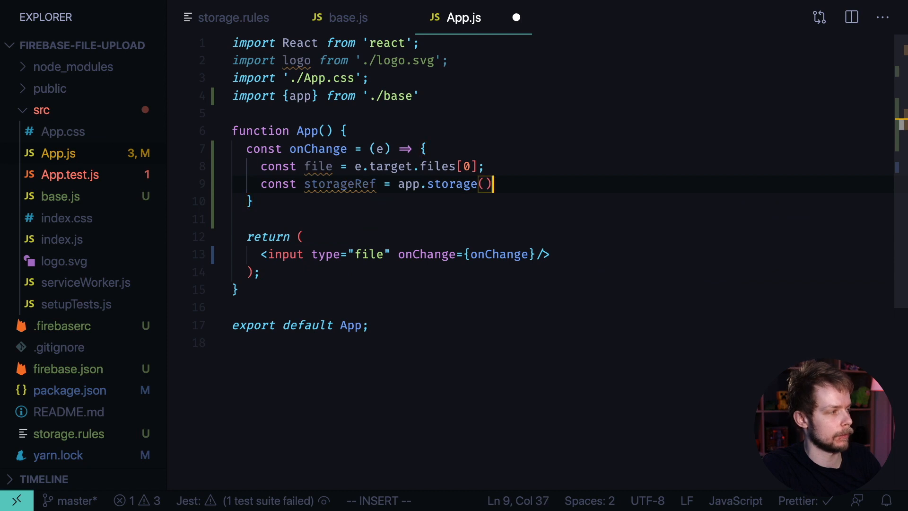
pyautogui.write('.ref()')
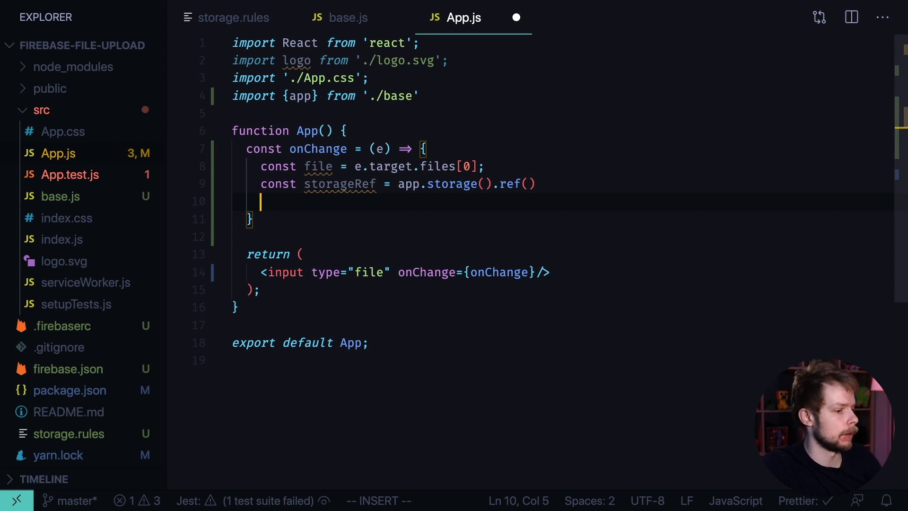
pyautogui.write('const fileRe')
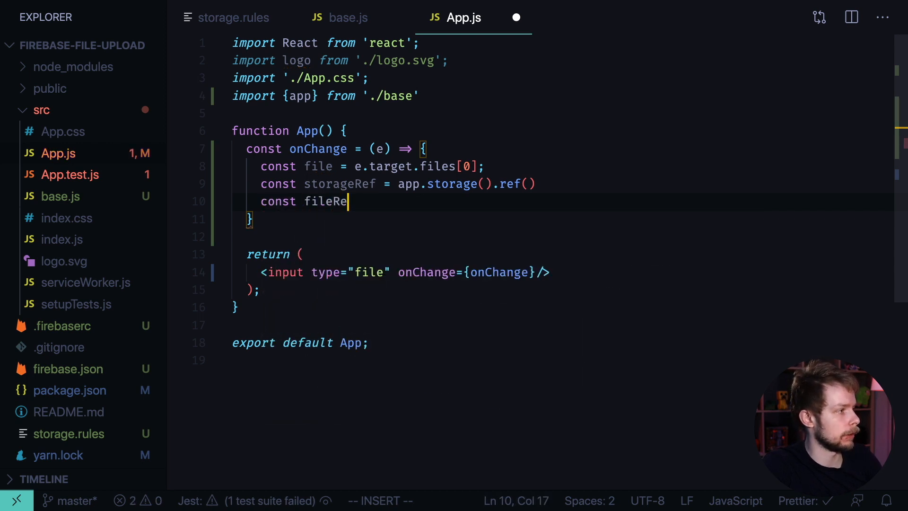
pyautogui.write('= storageRef.child(')
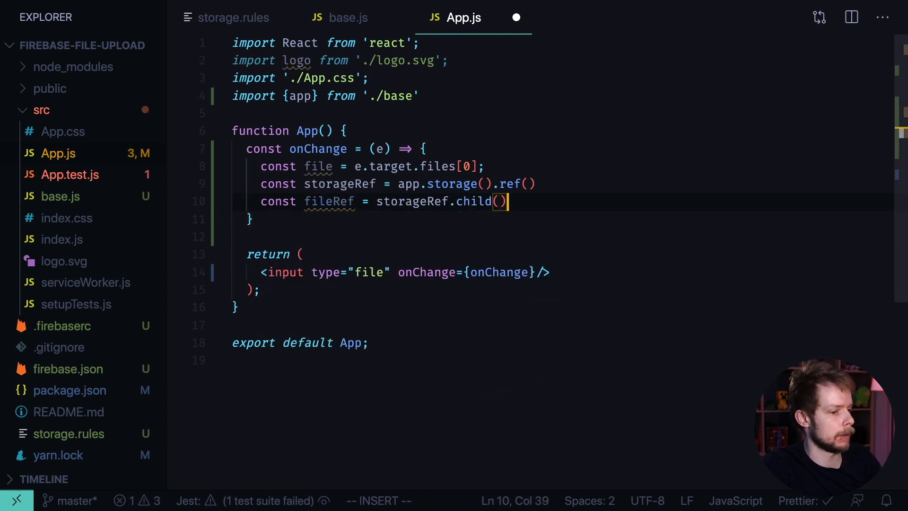
pyautogui.write('file.name')
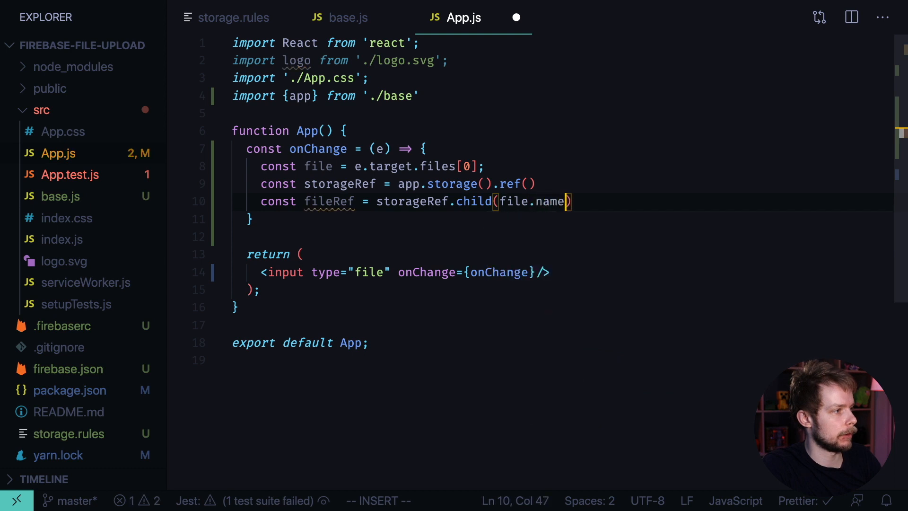
pyautogui.moveTo(318, 166)
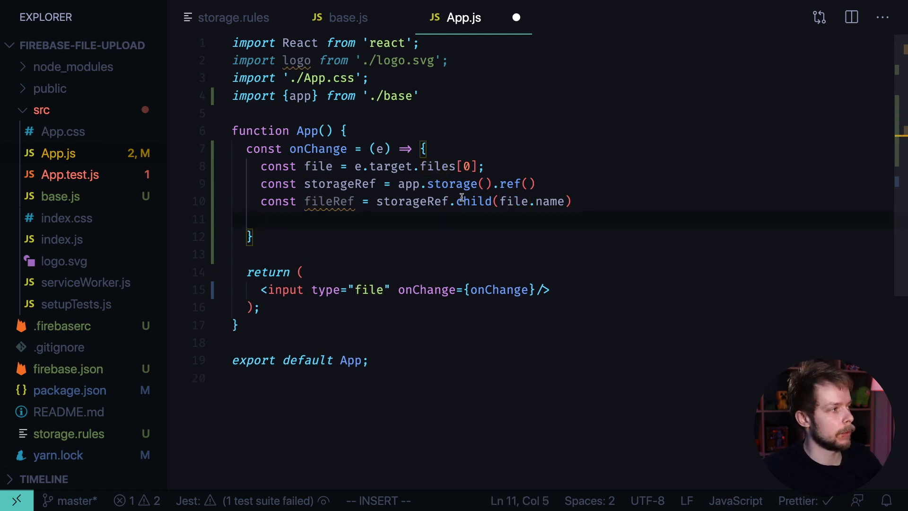
pyautogui.moveTo(364, 201)
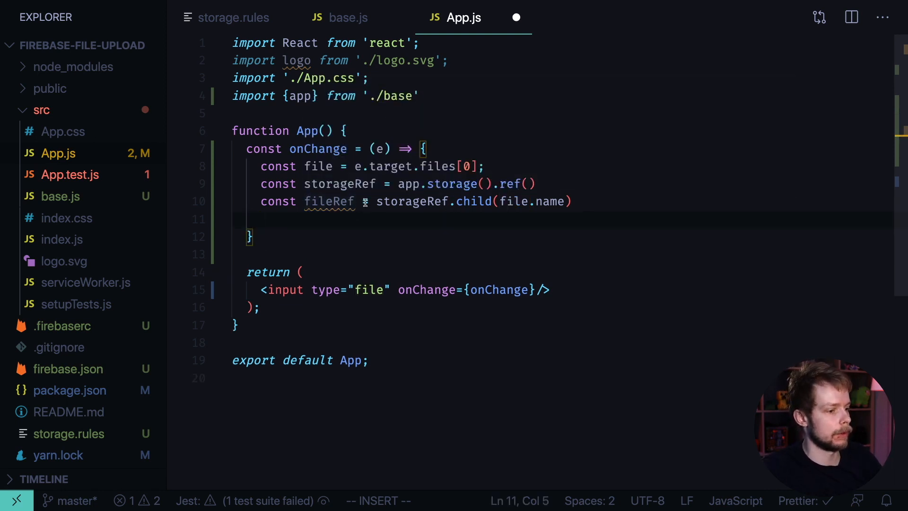
# Step: Add fileRef.put(file).then(() => console.log("Uploaded a file")) and run yarn start
pyautogui.write('fileRef.put(')
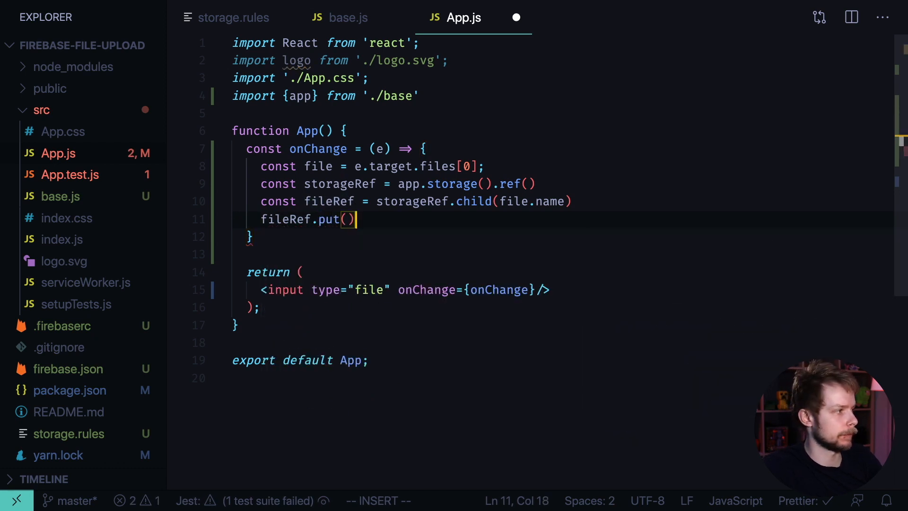
pyautogui.write('file')
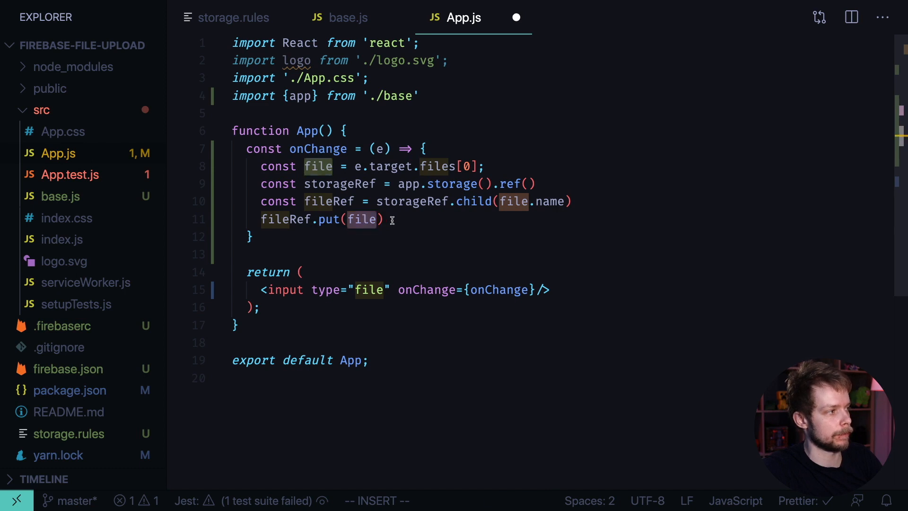
pyautogui.write('.then(')
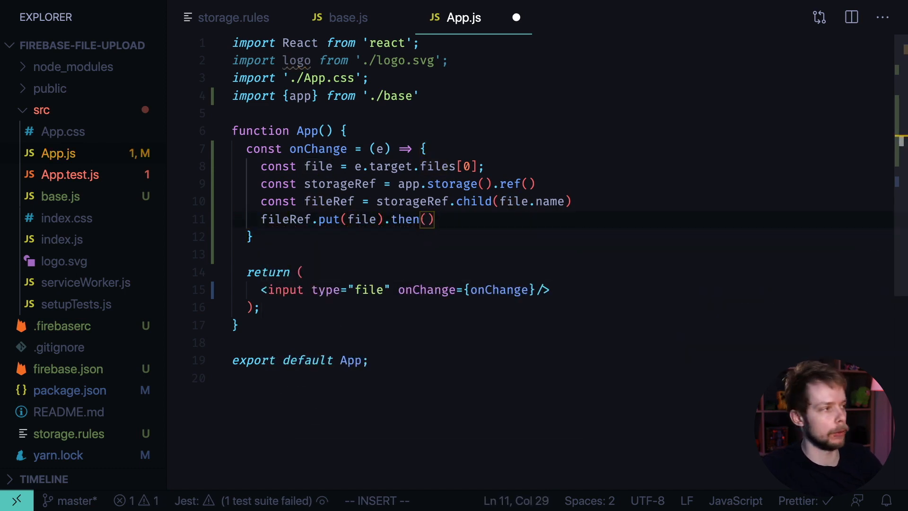
pyautogui.write('(')
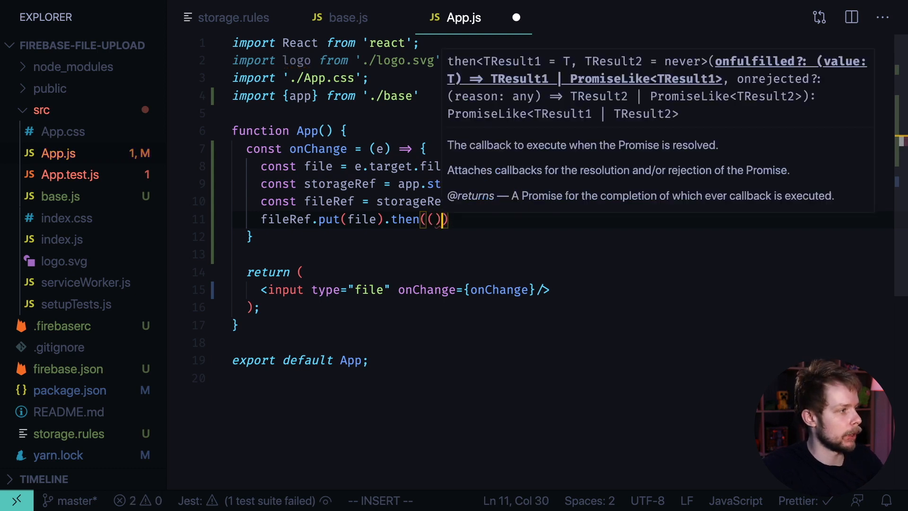
pyautogui.write('+')
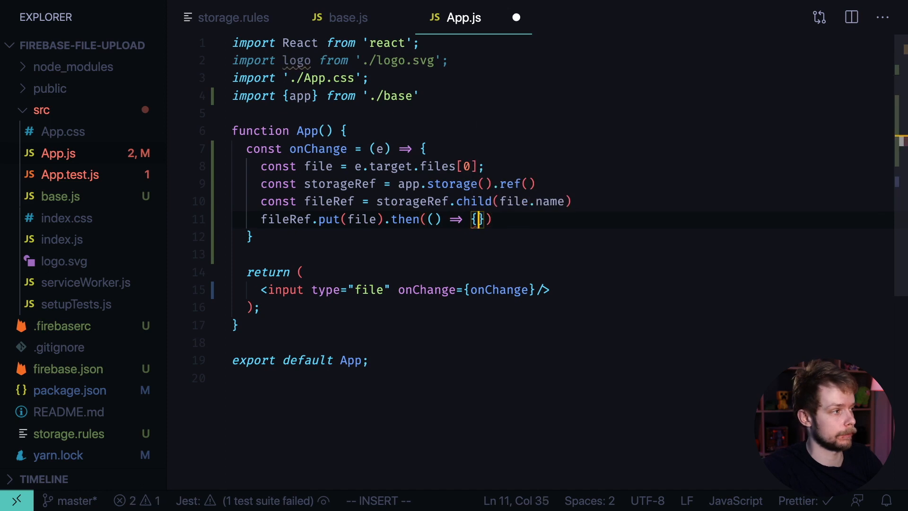
pyautogui.write('console.log()')
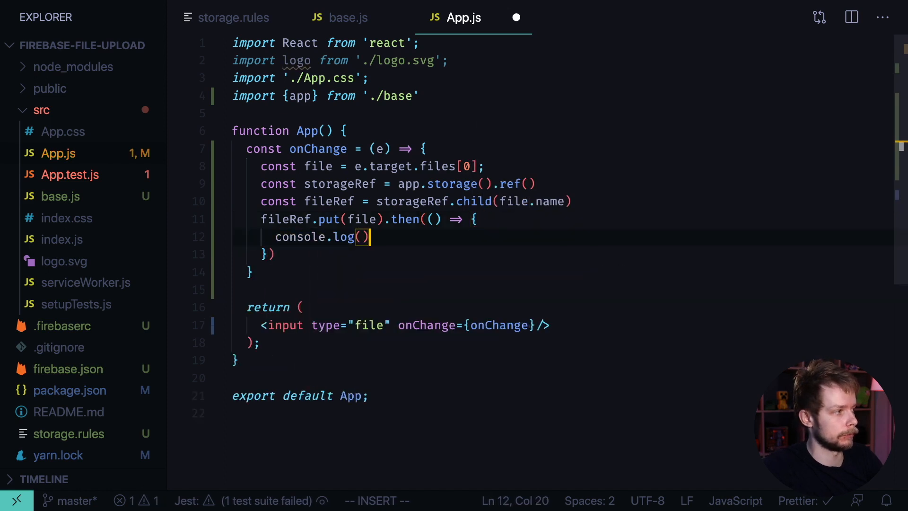
pyautogui.write('"Uploa"')
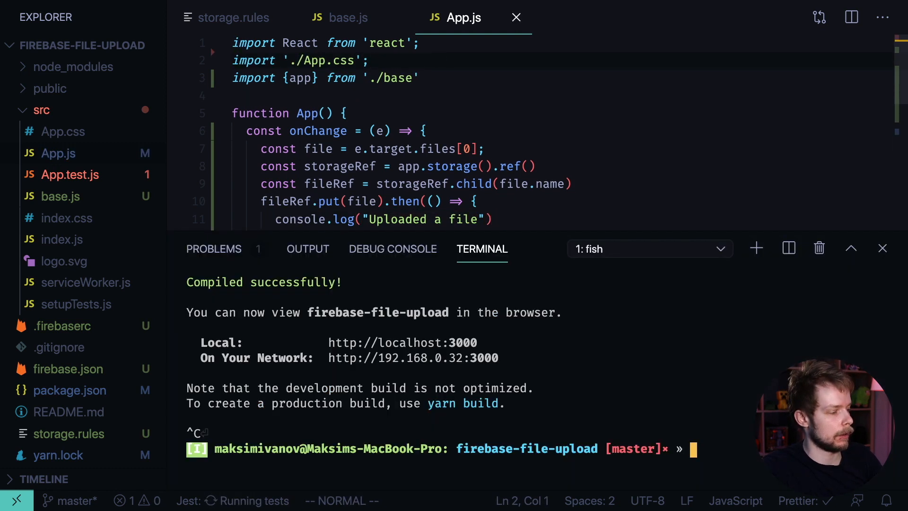
pyautogui.write('yarn start')
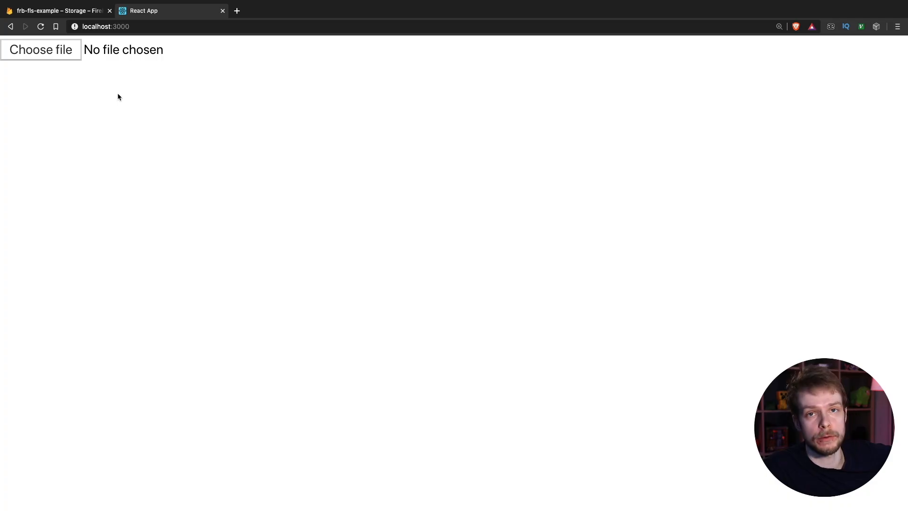
pyautogui.moveTo(88, 69)
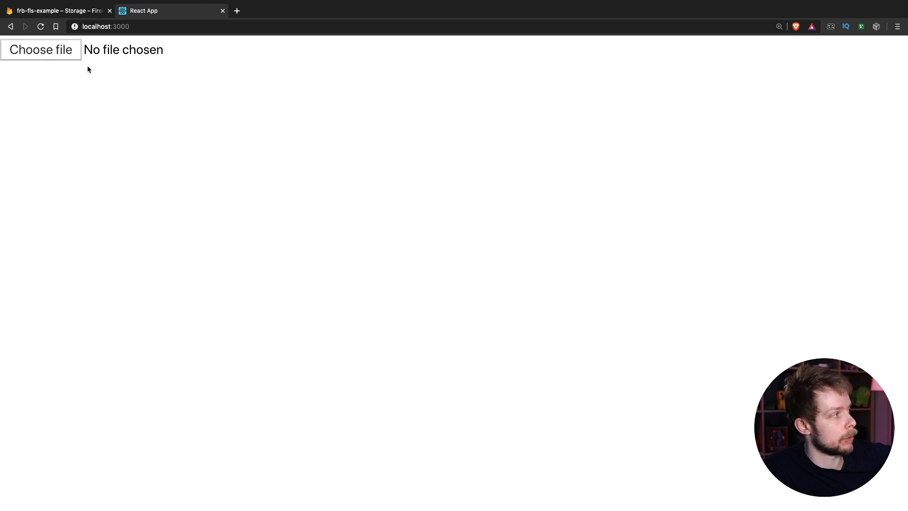
# Step: Pick panis-domi.png in the app's file input
pyautogui.click(41, 49)
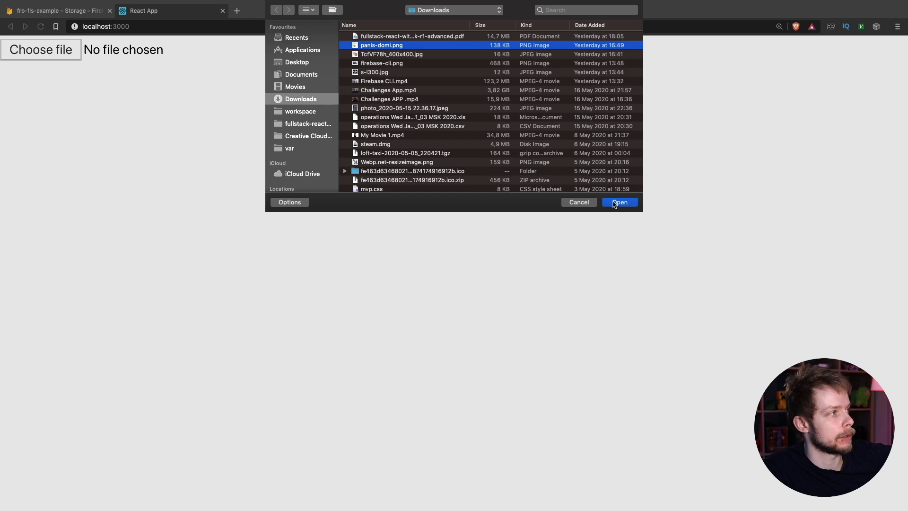
pyautogui.click(618, 201)
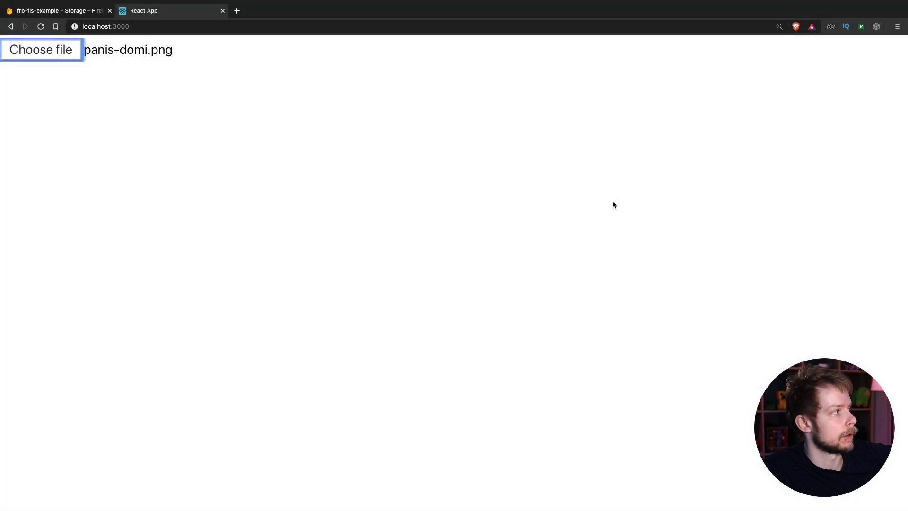
pyautogui.moveTo(440, 198)
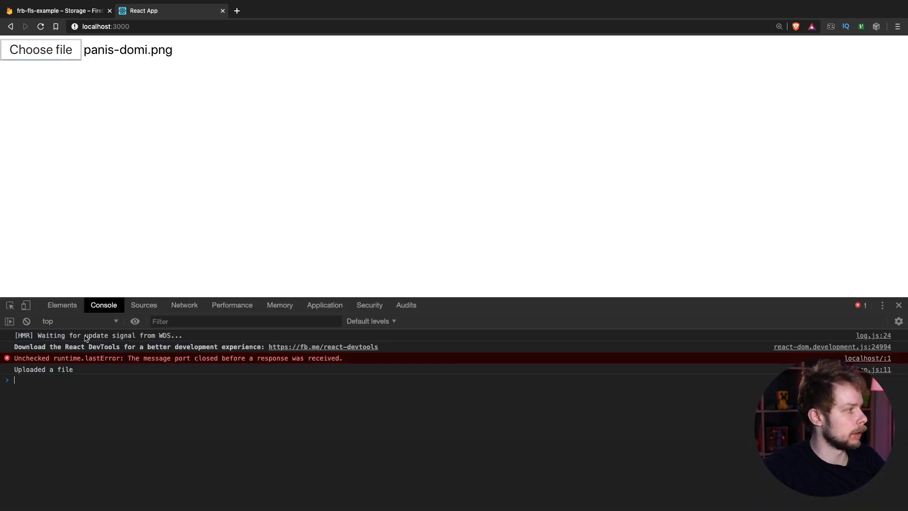
pyautogui.moveTo(207, 228)
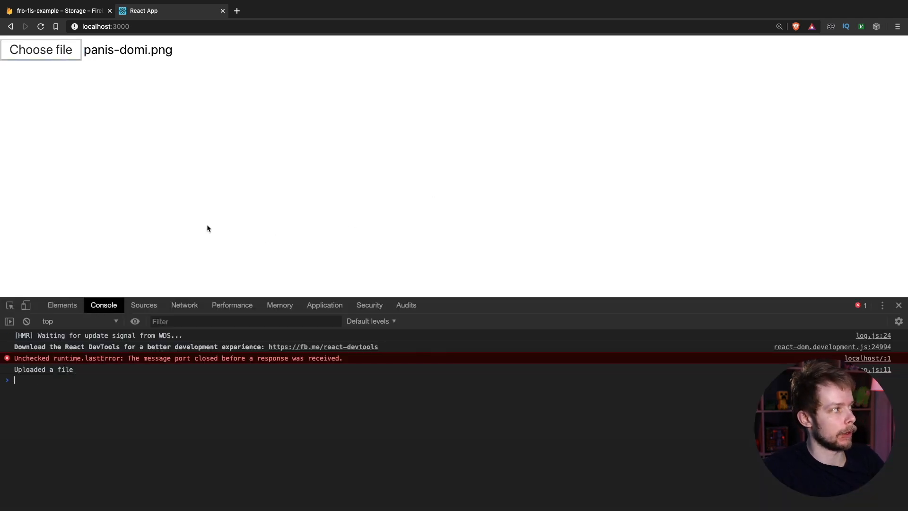
pyautogui.moveTo(274, 176)
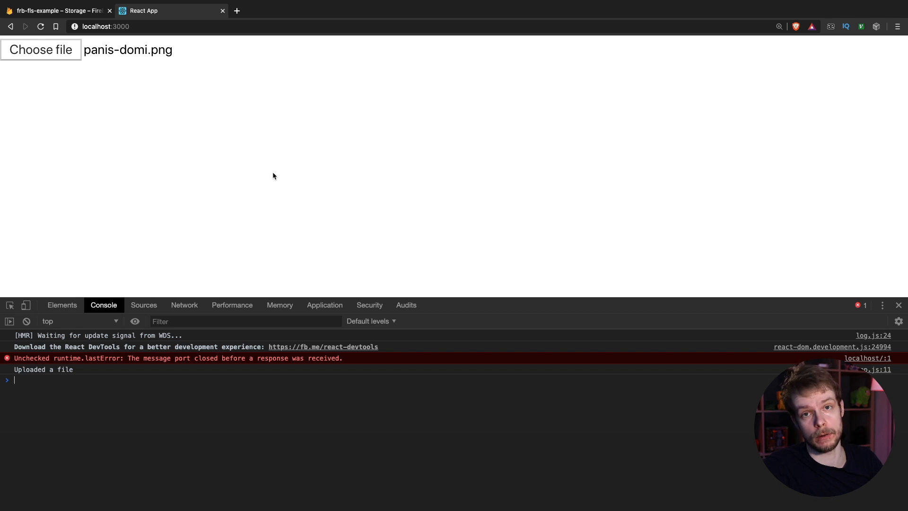
# Step: View panis-domi.png (135.09 KB) details in Firebase Storage and open the image in a new tab
pyautogui.click(58, 10)
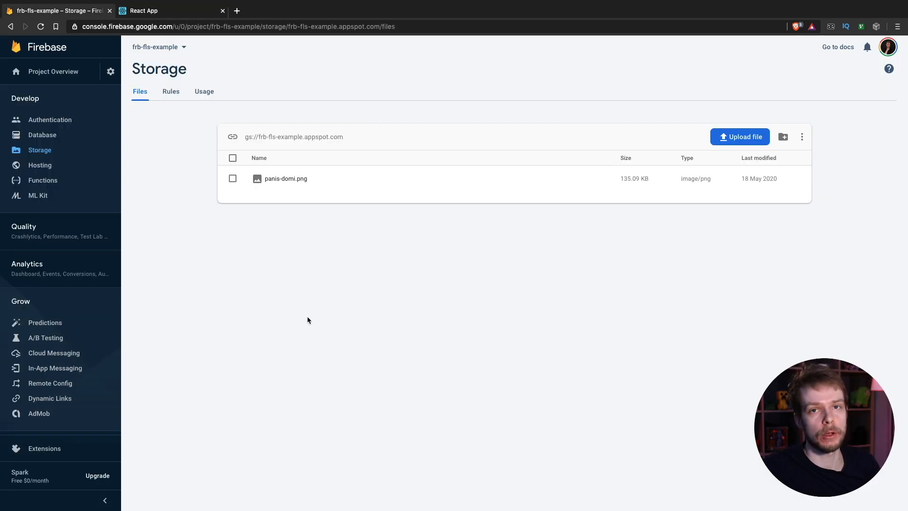
pyautogui.moveTo(338, 178)
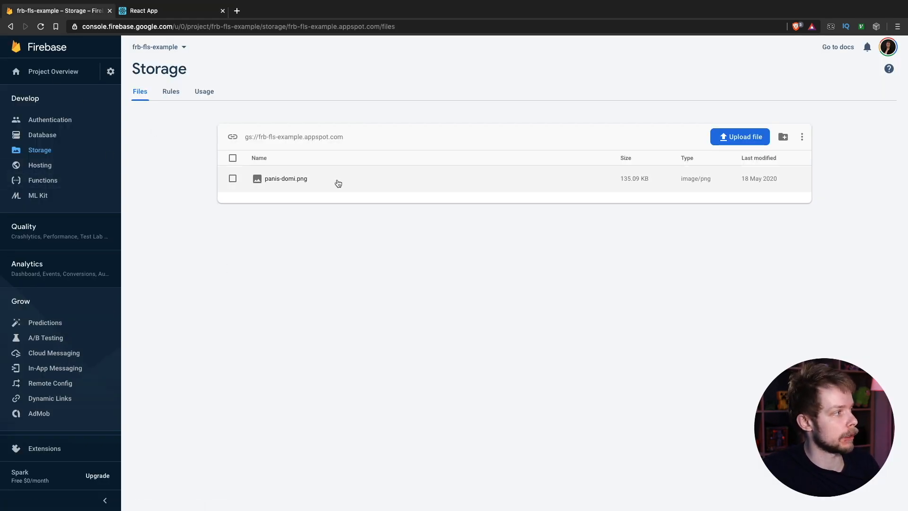
pyautogui.click(286, 178)
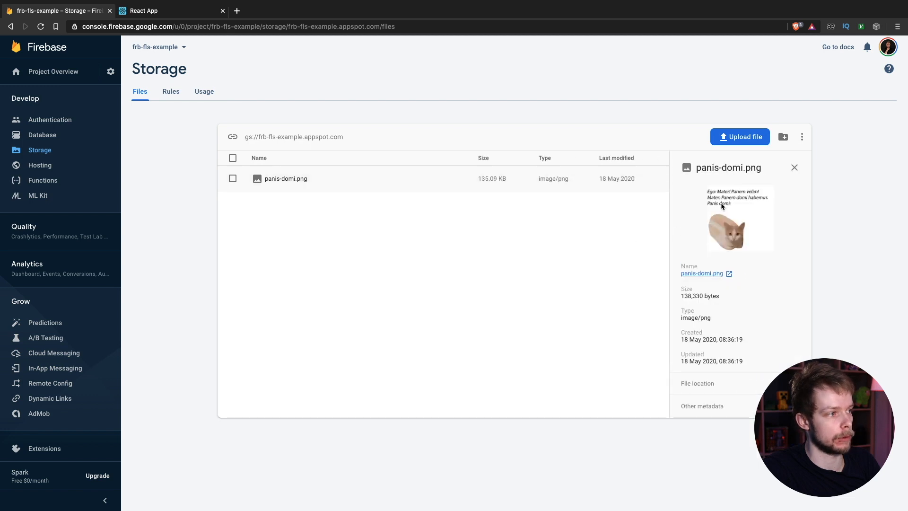
pyautogui.click(728, 274)
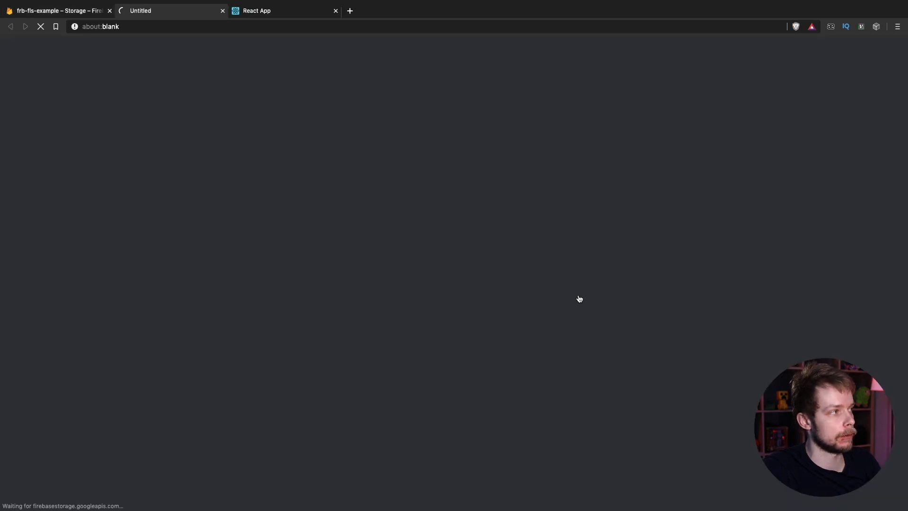